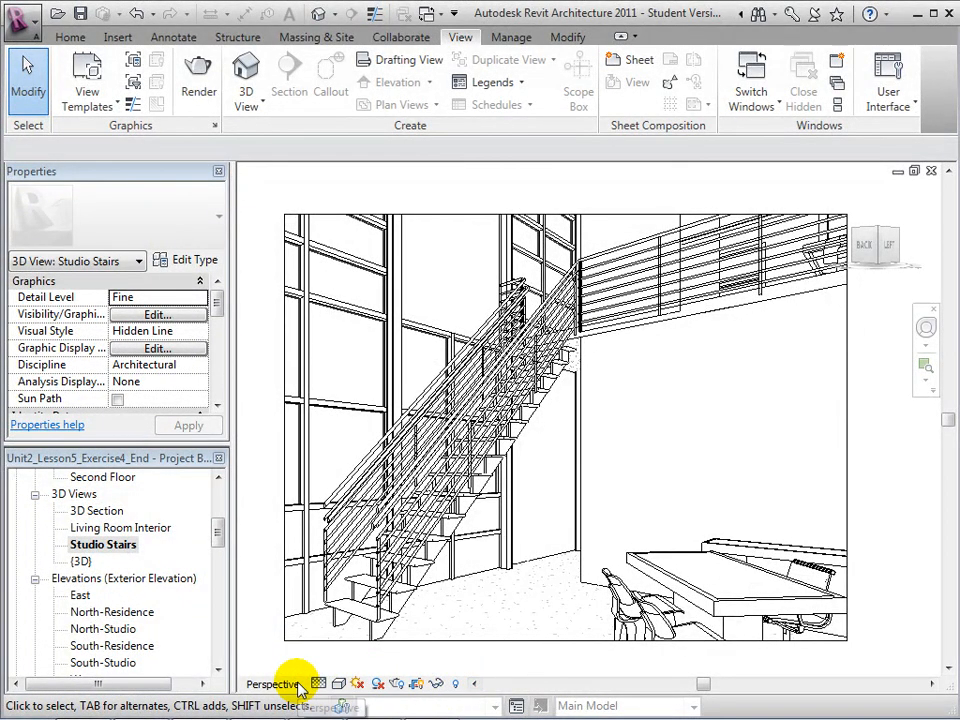
- Set the Studio Stairs 3D view's detail level to Coarse from the View Control Bar
left_click(320, 684)
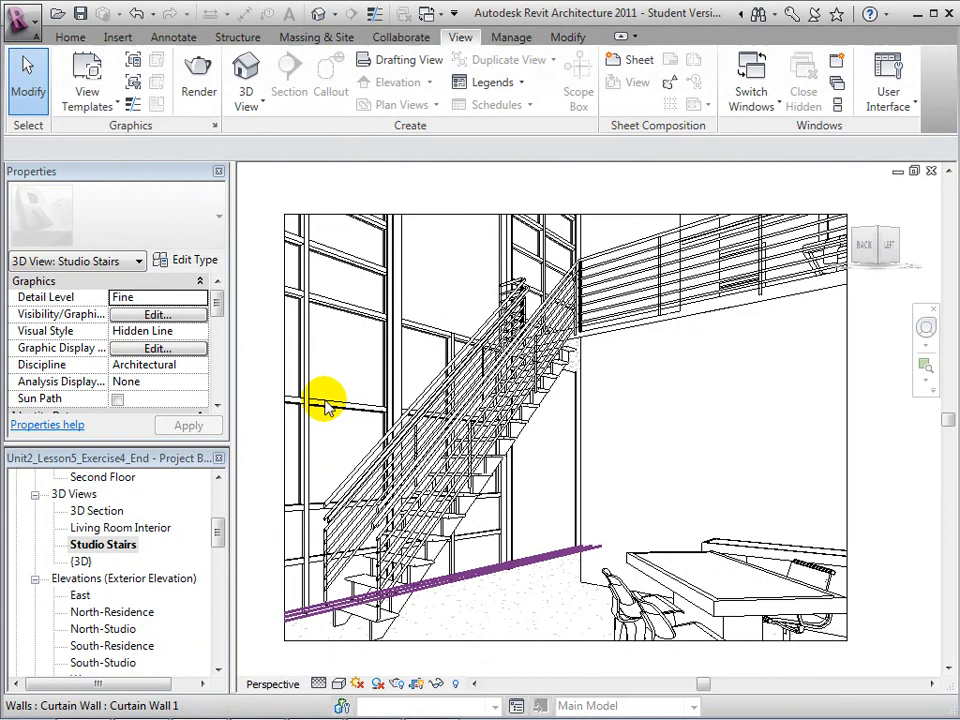
left_click(396, 364)
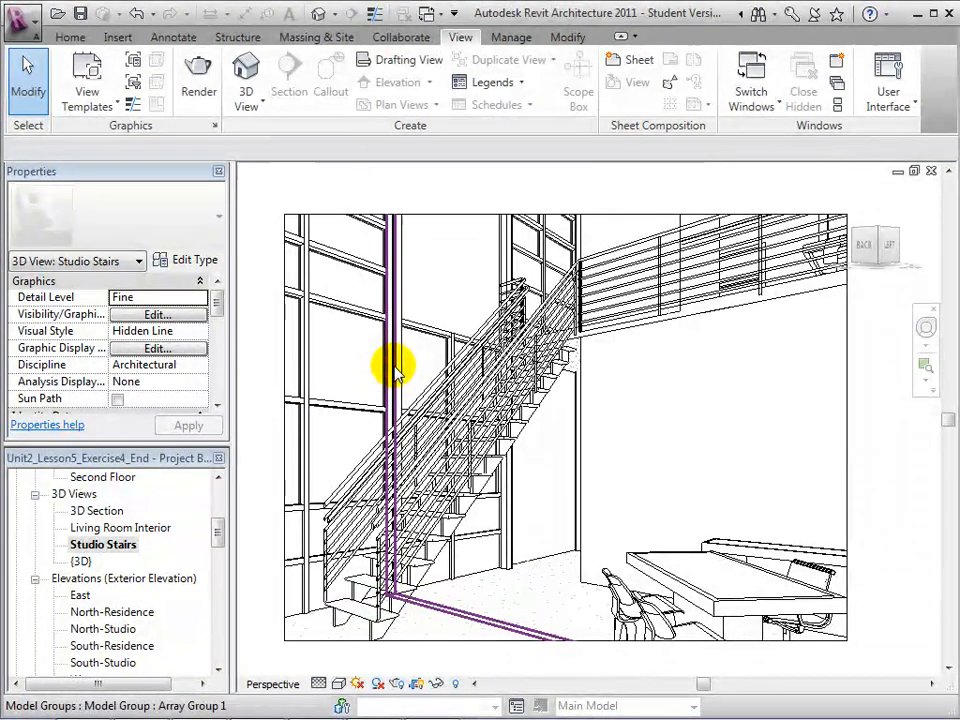
left_click(350, 396)
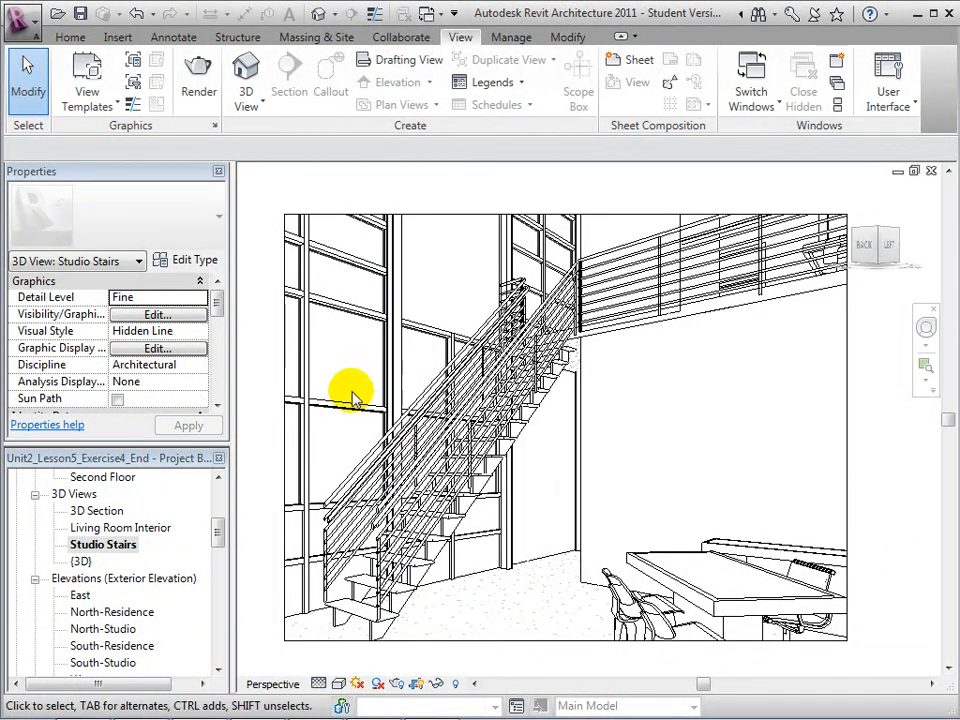
left_click(318, 684)
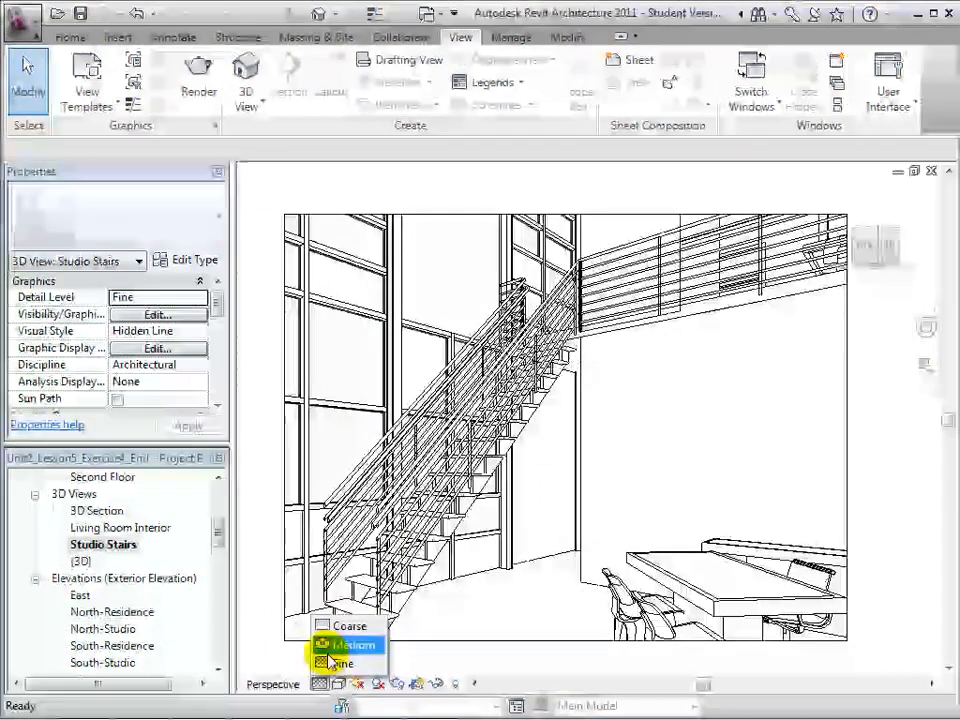
left_click(344, 624)
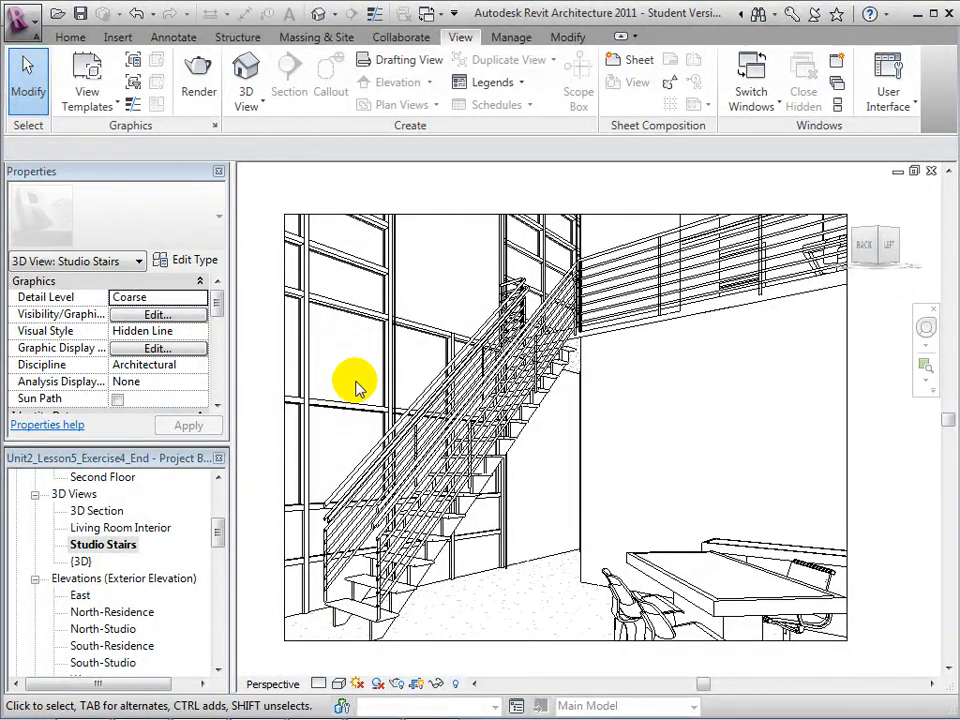
mouse_move(372, 378)
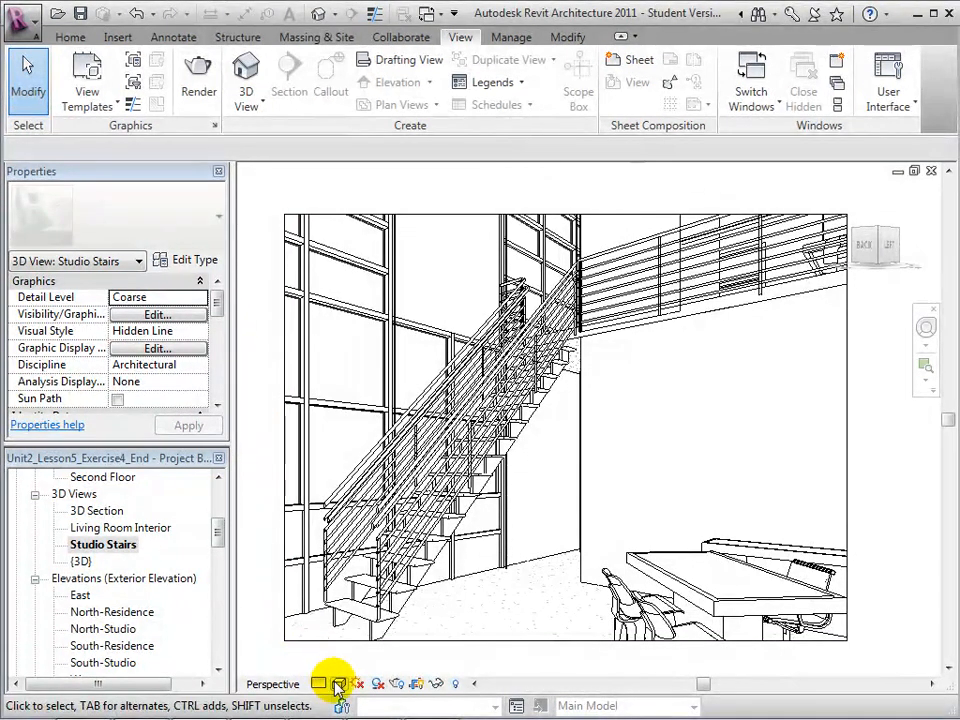
- Show the stairs view as Wireframe, then Shaded, then Shaded with Edges
left_click(340, 684)
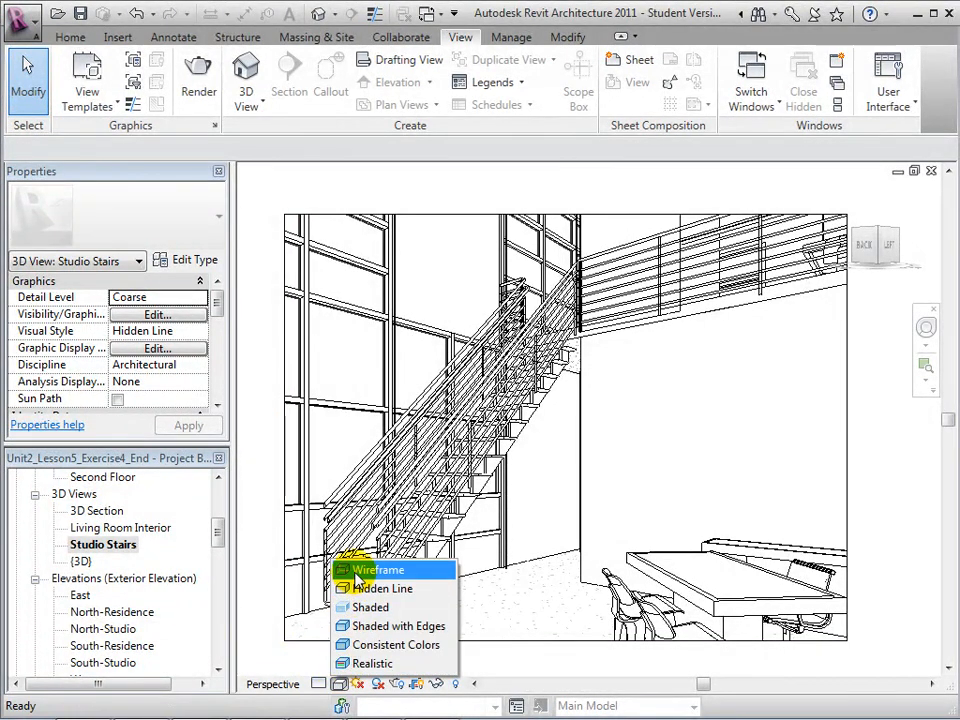
left_click(376, 568)
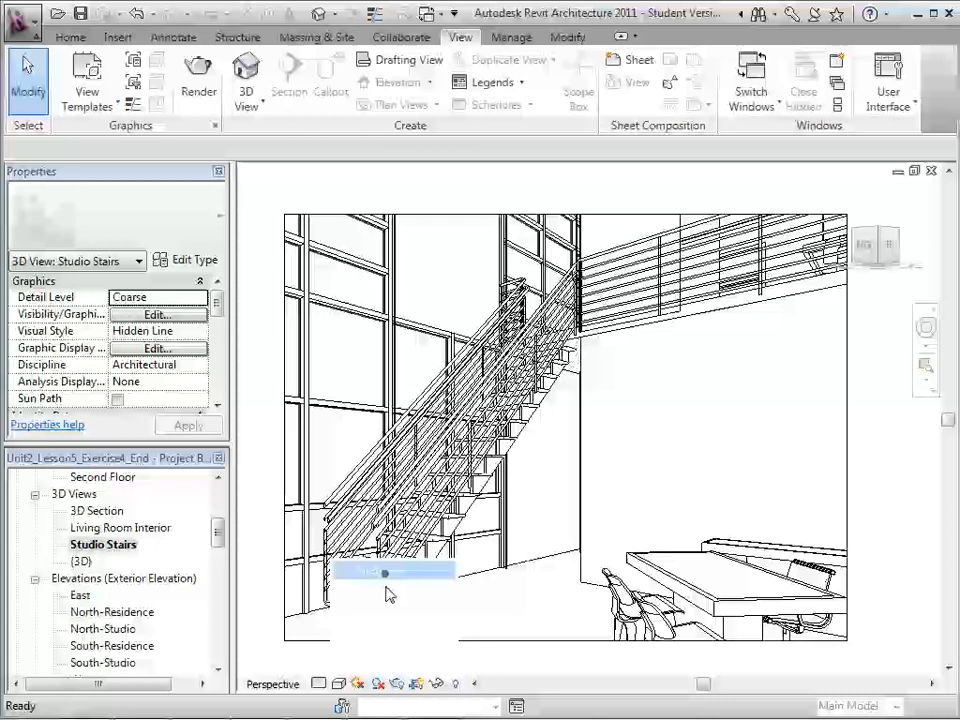
left_click(340, 684)
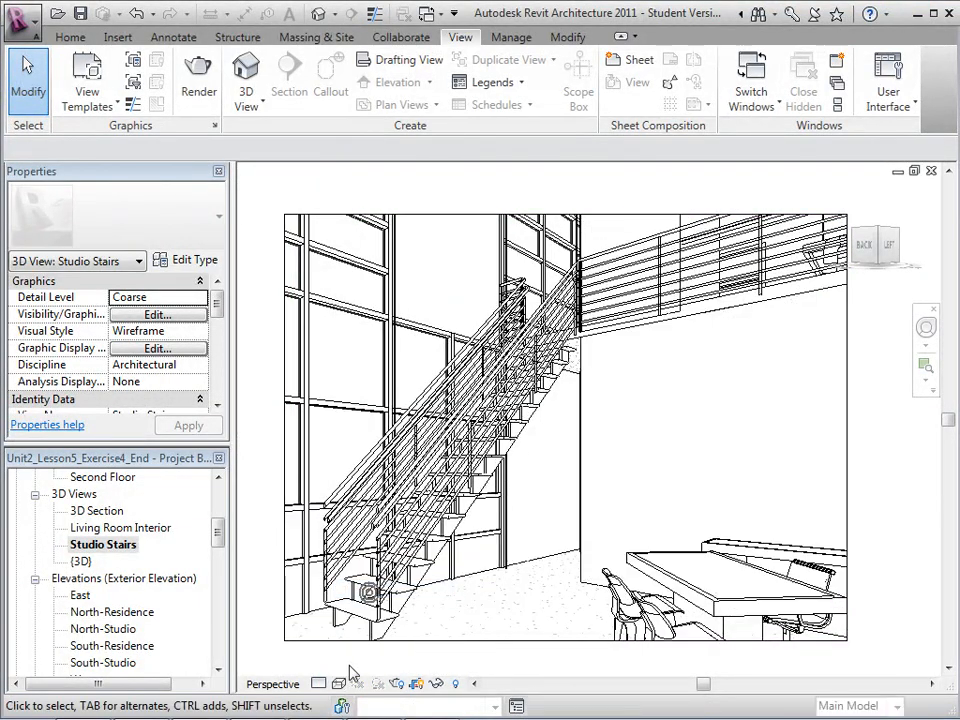
left_click(340, 684)
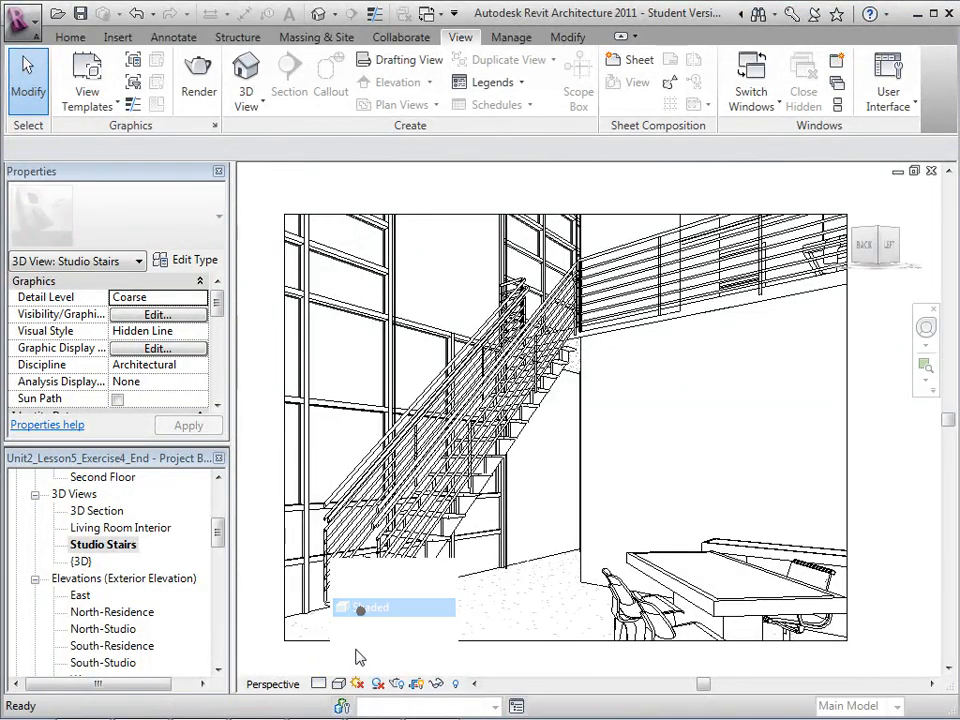
left_click(340, 684)
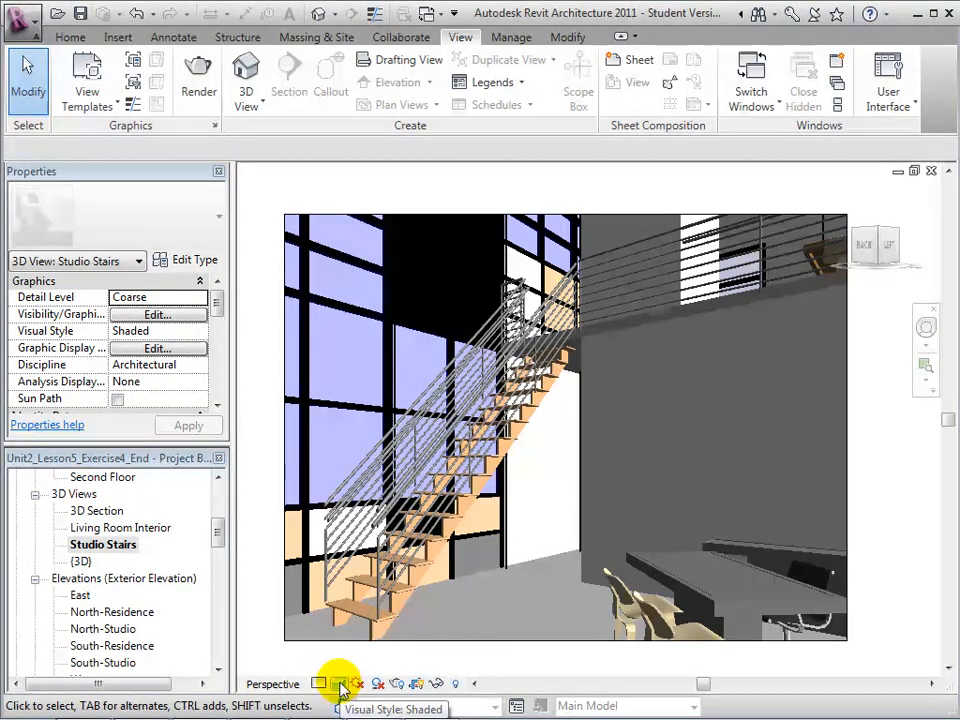
left_click(340, 684)
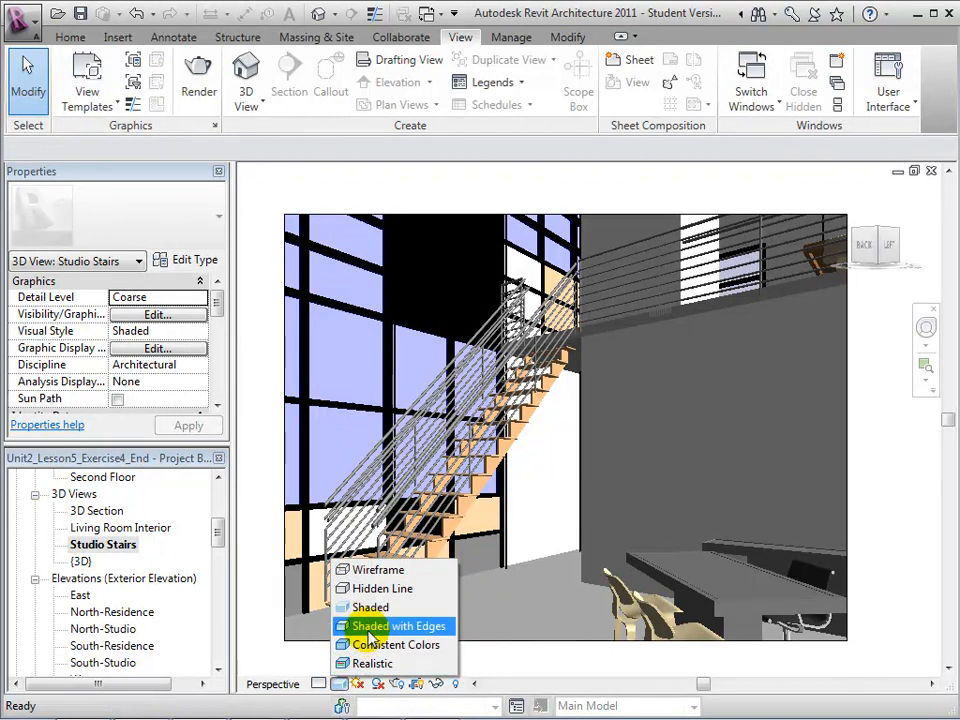
left_click(394, 624)
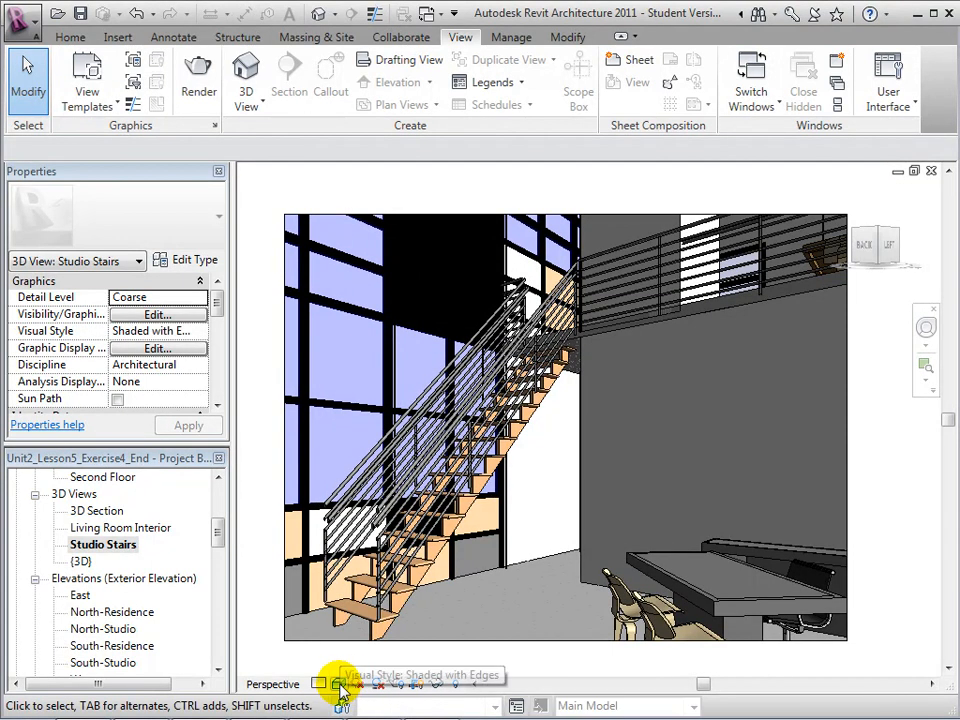
- Switch the view to Consistent Colors and finally the Realistic visual style
left_click(344, 684)
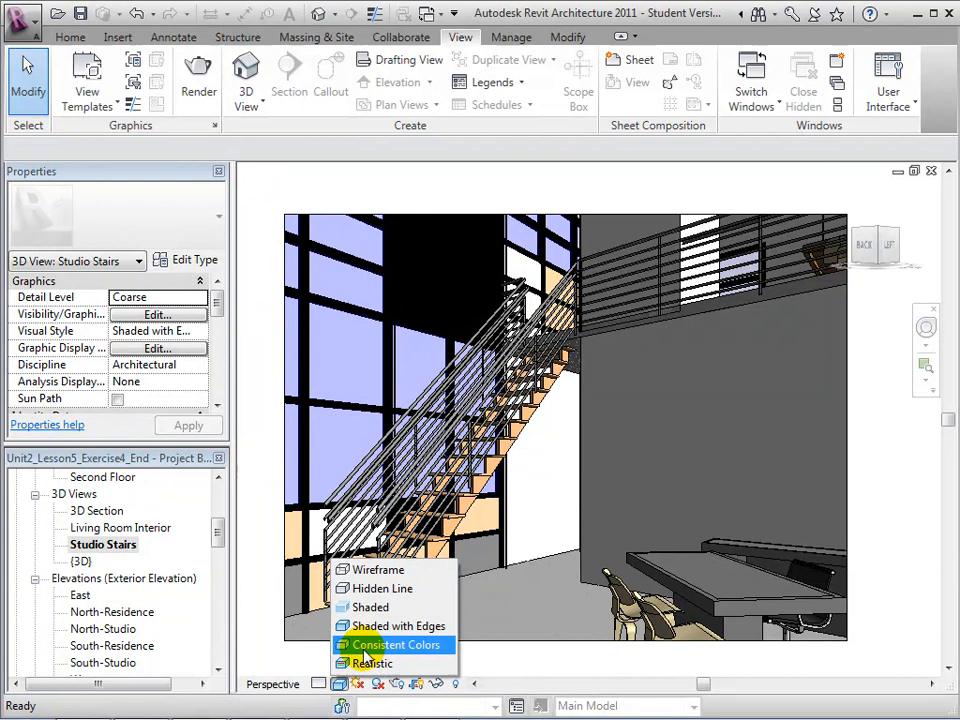
left_click(388, 644)
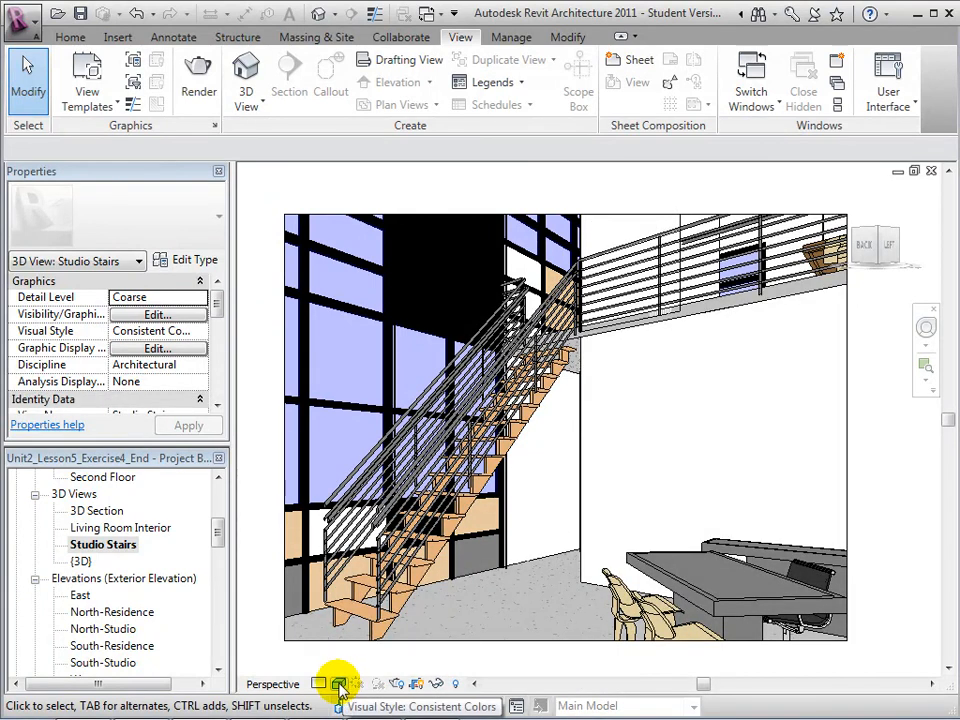
left_click(340, 684)
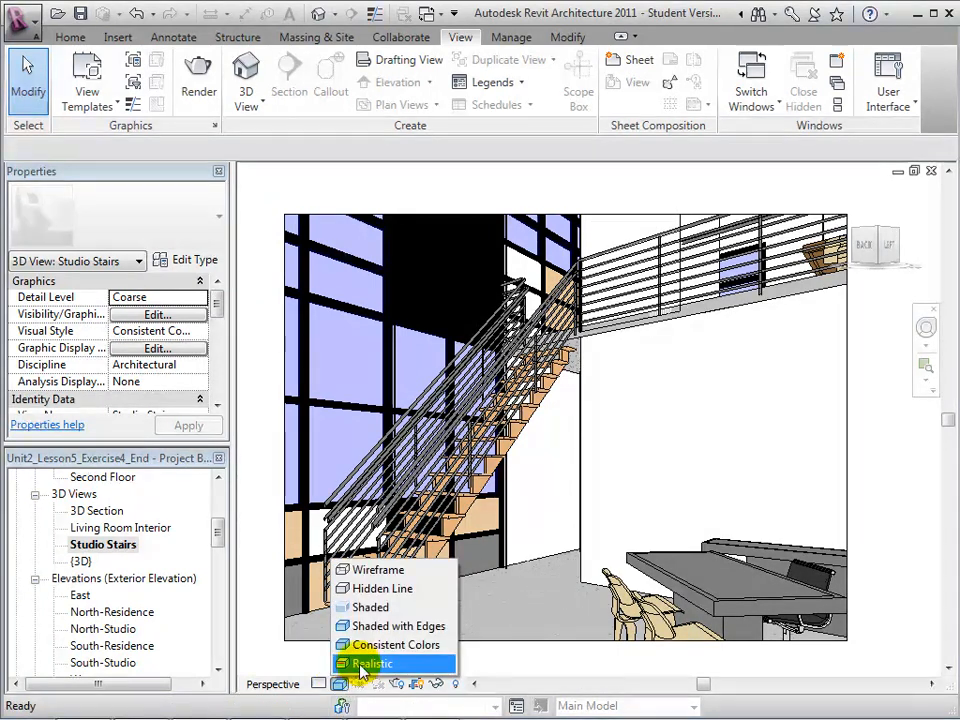
left_click(368, 664)
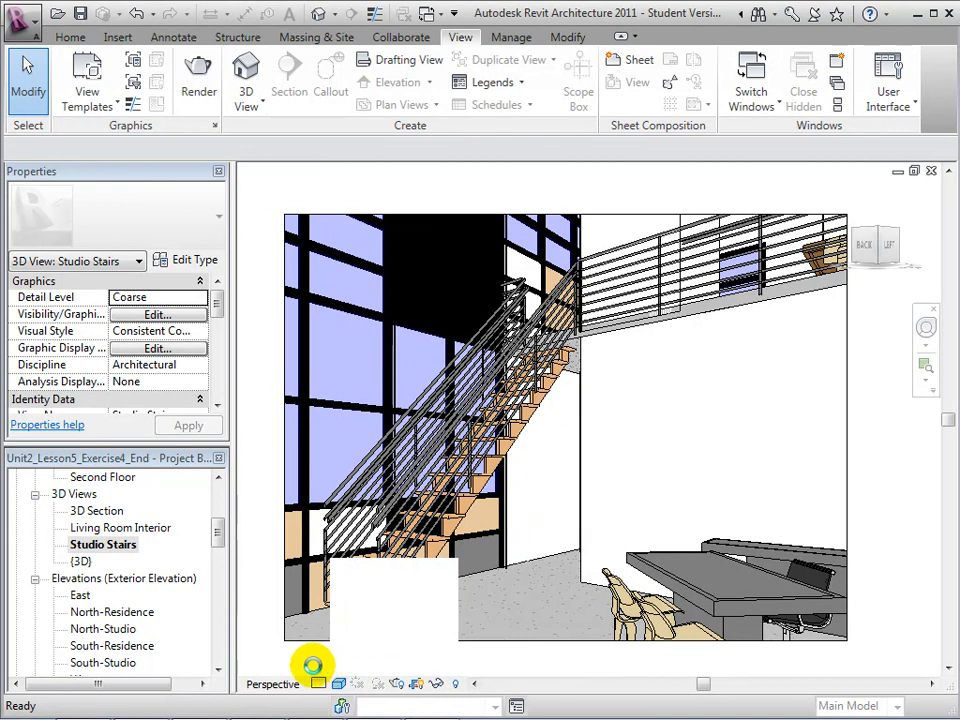
left_click(320, 684)
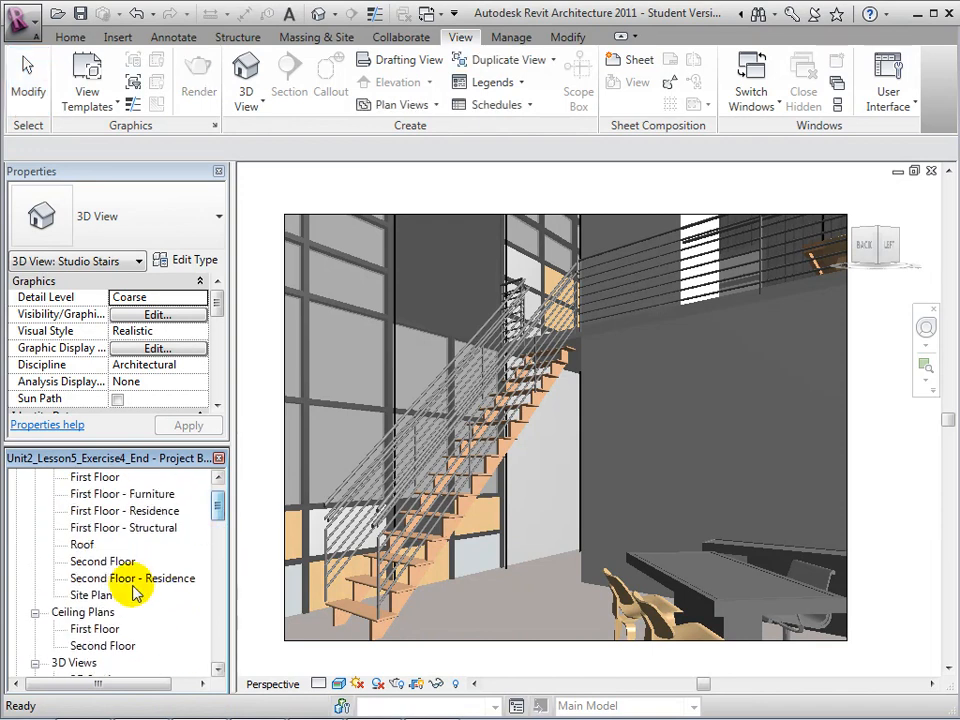
- Switch to the Second Floor plan view and choose a visual style for it
double_click(100, 560)
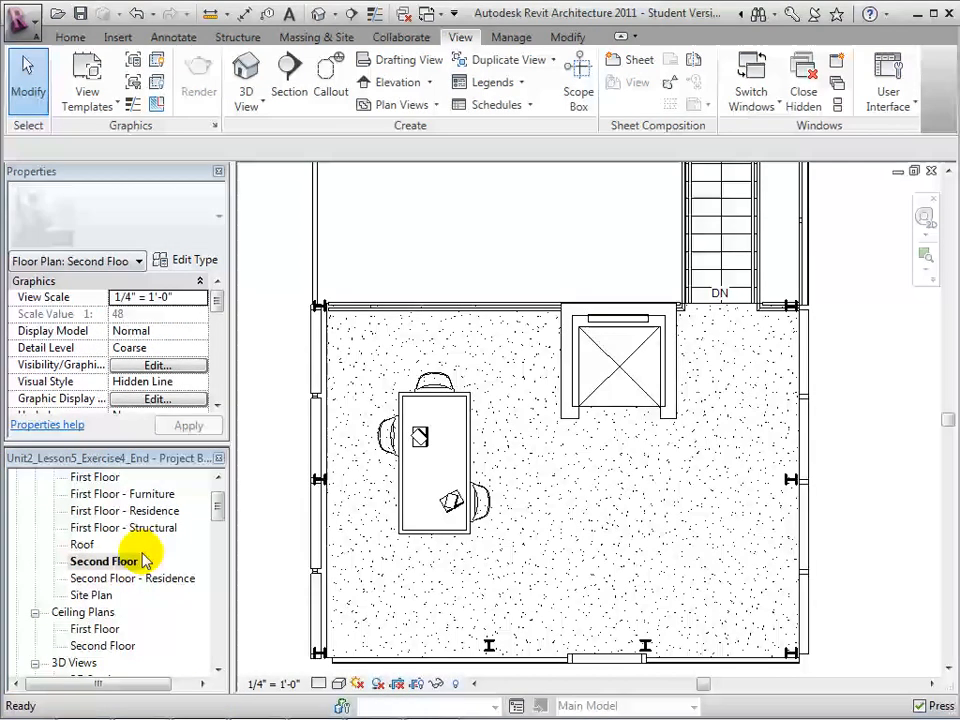
mouse_move(260, 544)
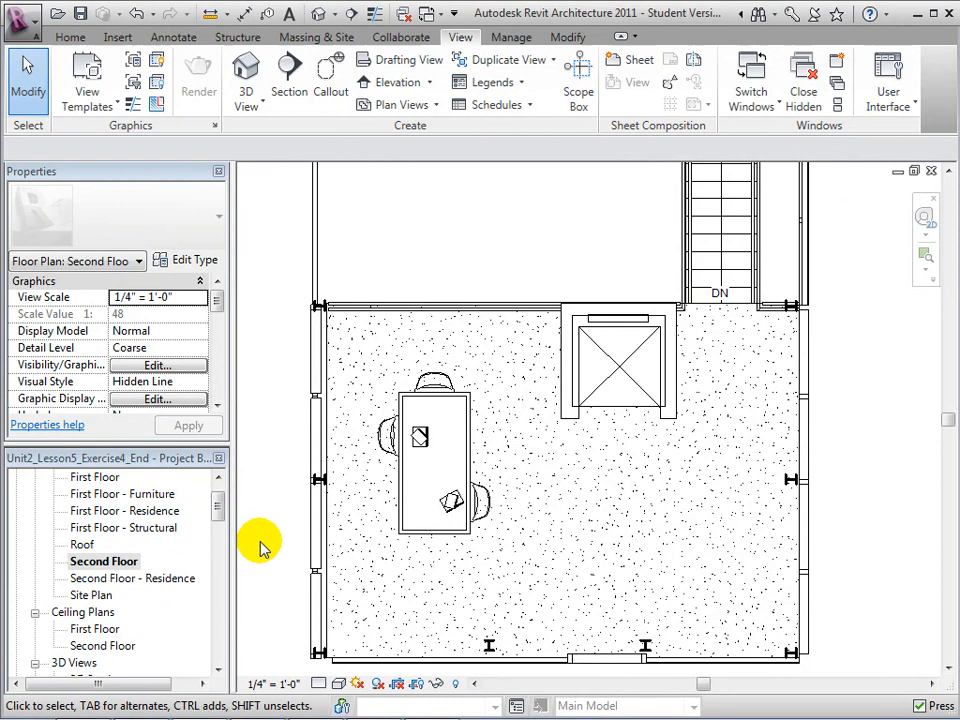
mouse_move(556, 528)
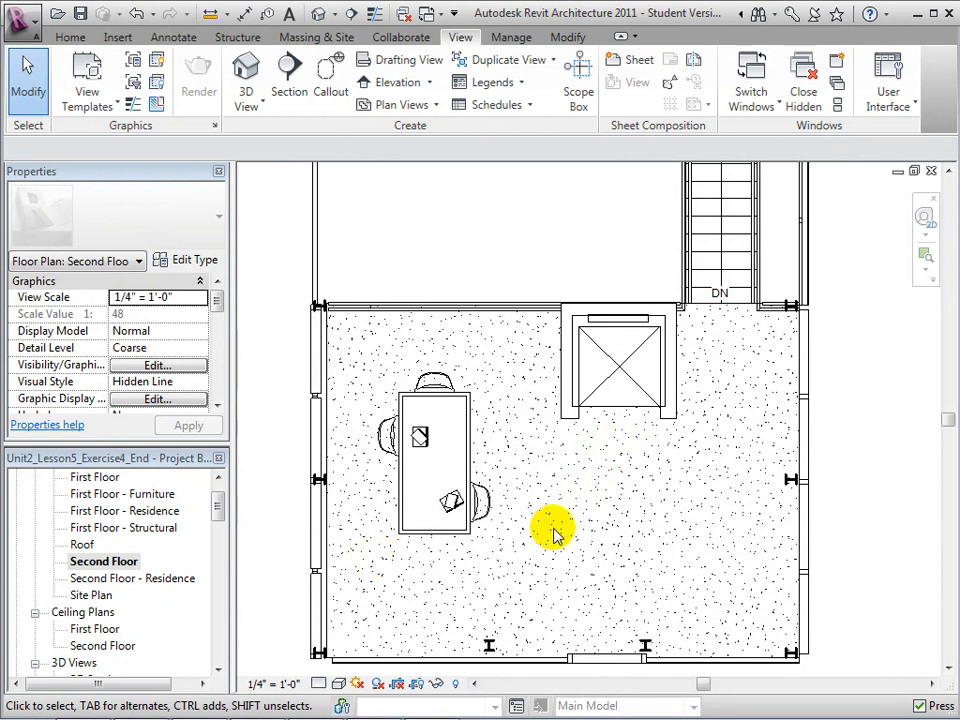
left_click(322, 684)
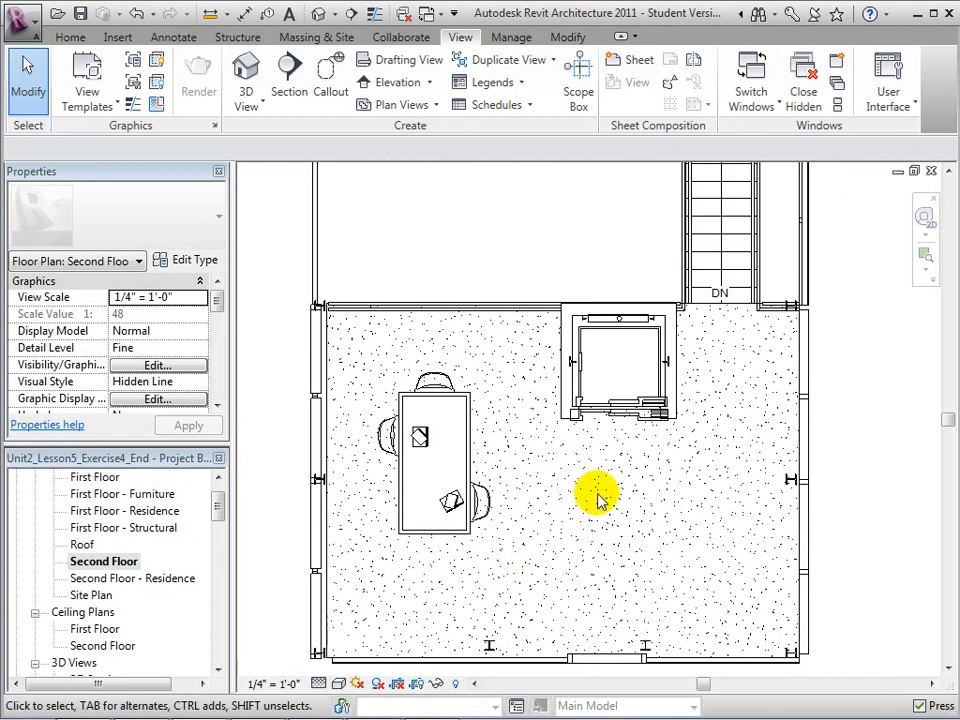
mouse_move(696, 404)
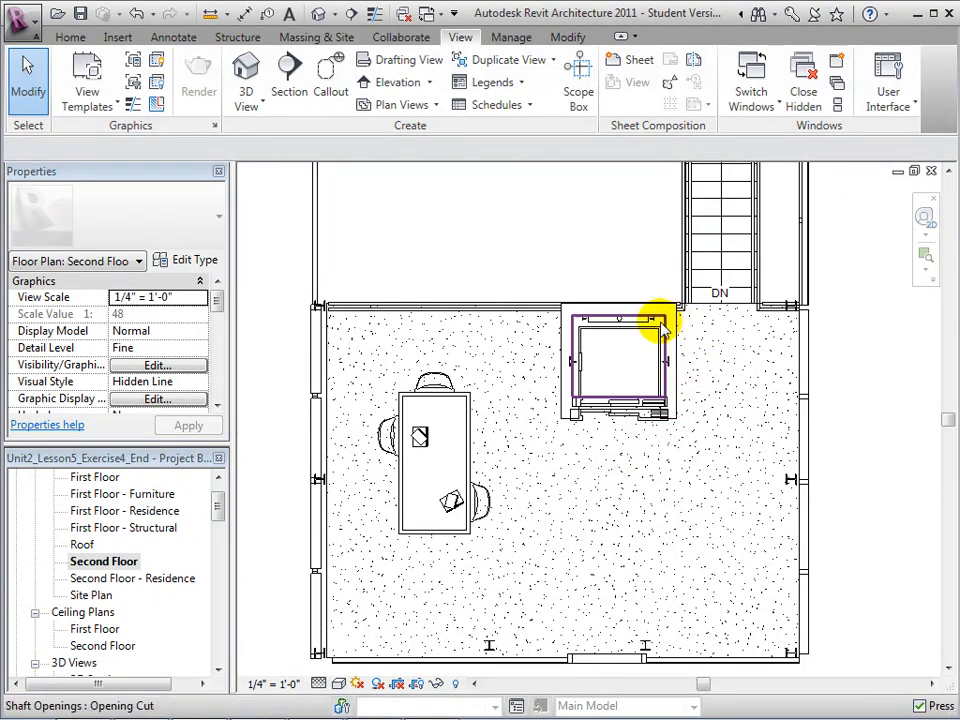
left_click(500, 608)
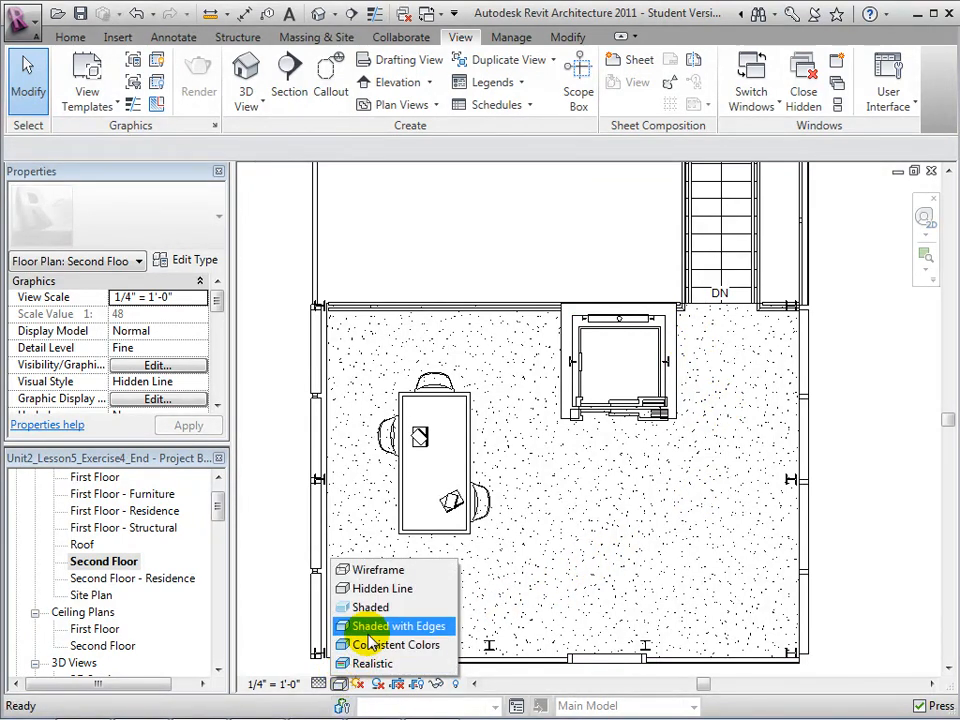
left_click(392, 624)
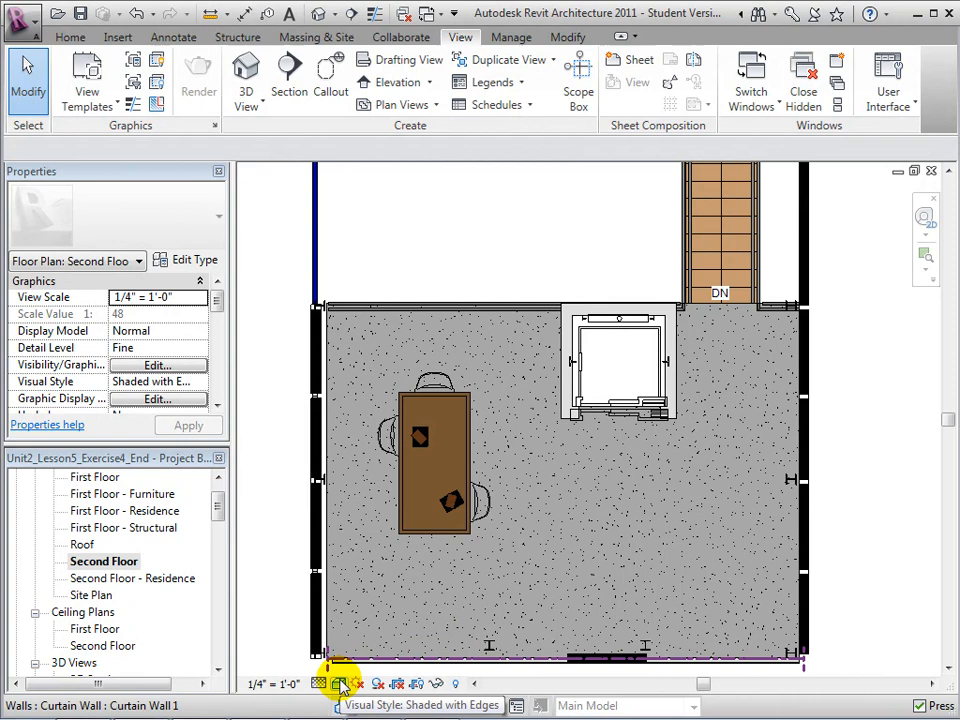
left_click(340, 684)
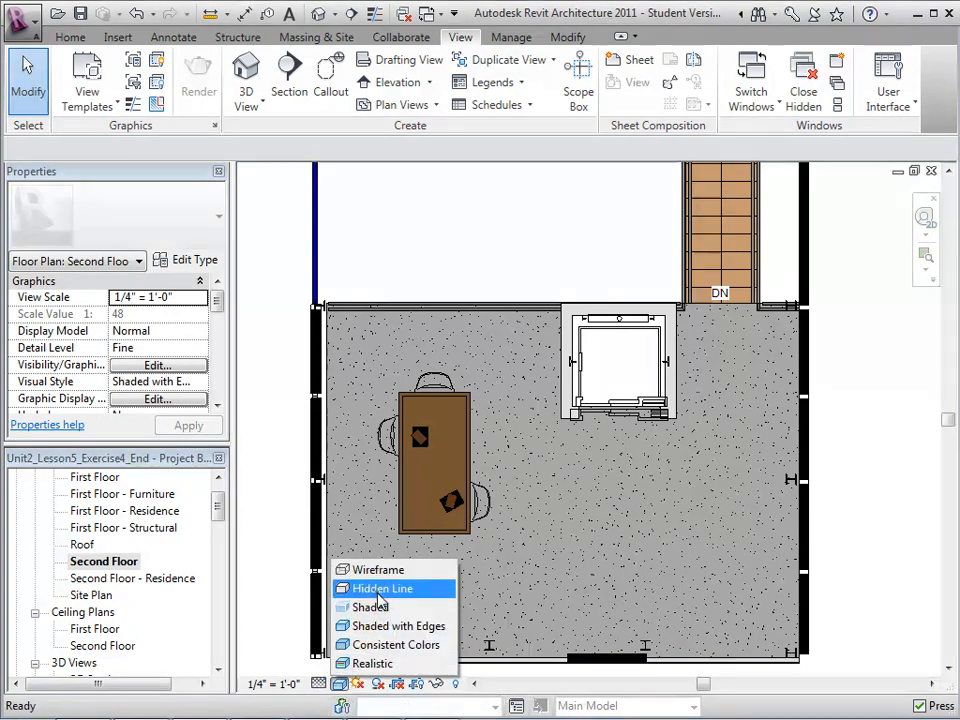
left_click(382, 588)
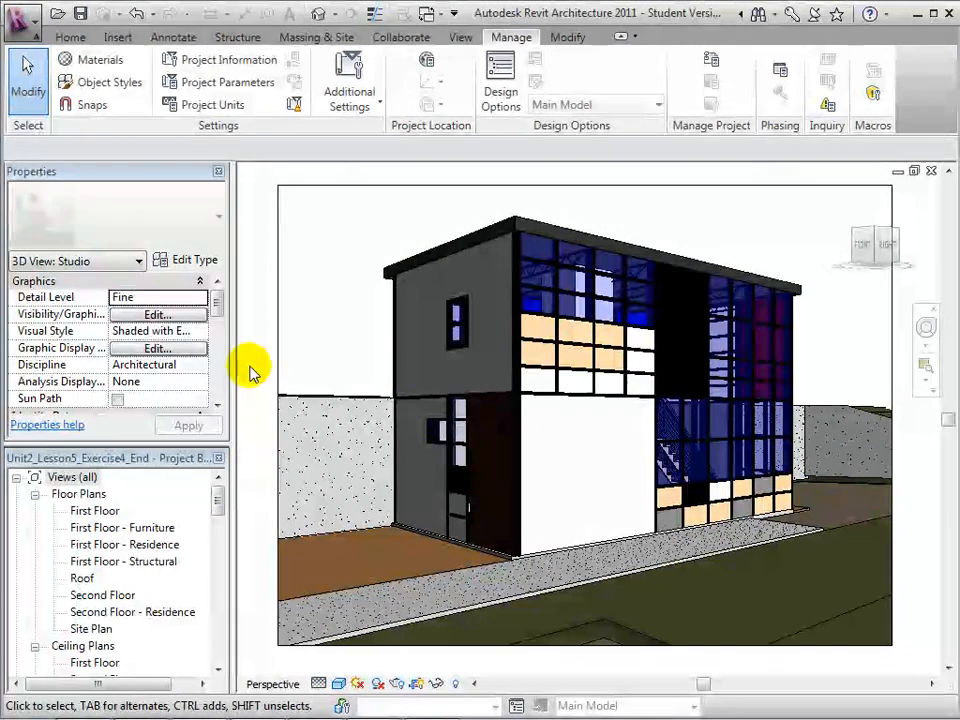
mouse_move(252, 392)
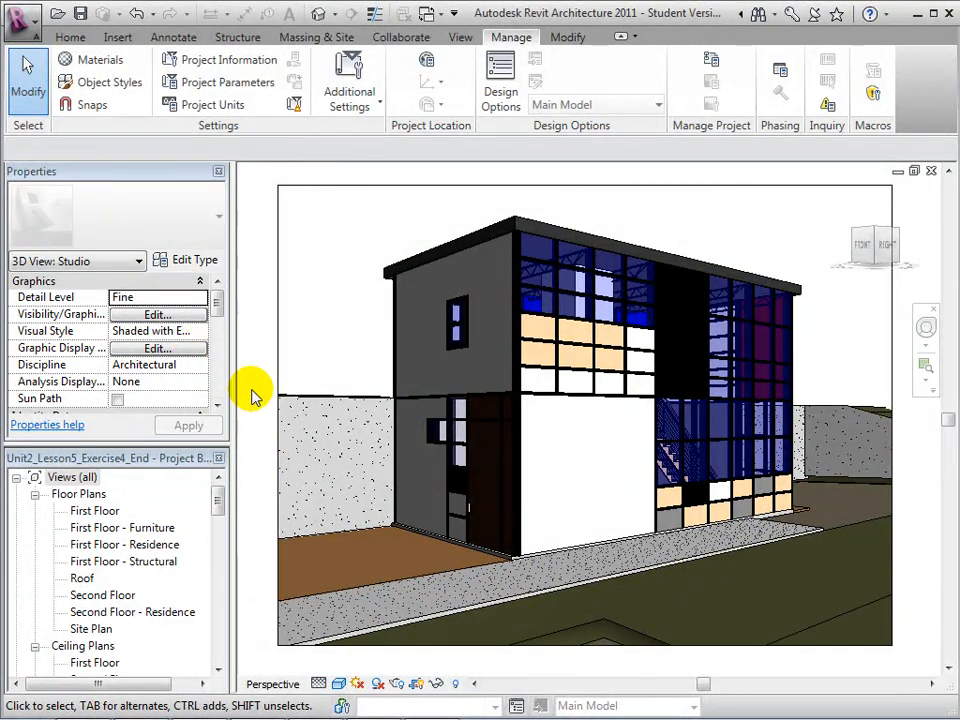
- Enable Cast Shadows in the Studio view's Graphic Display Options and reopen the options
left_click(380, 684)
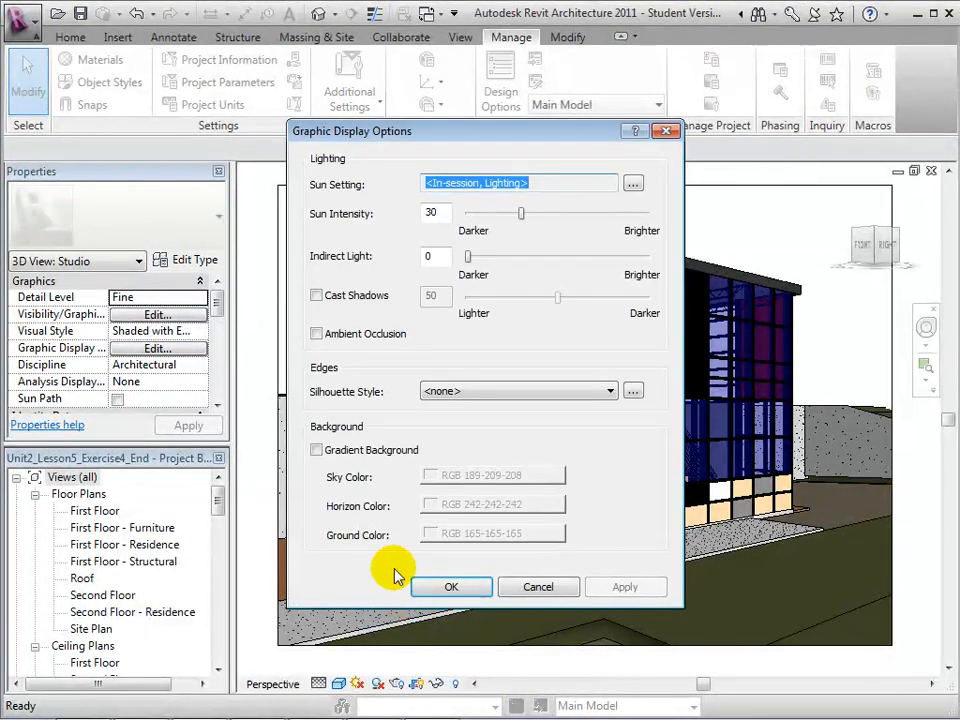
left_click(316, 296)
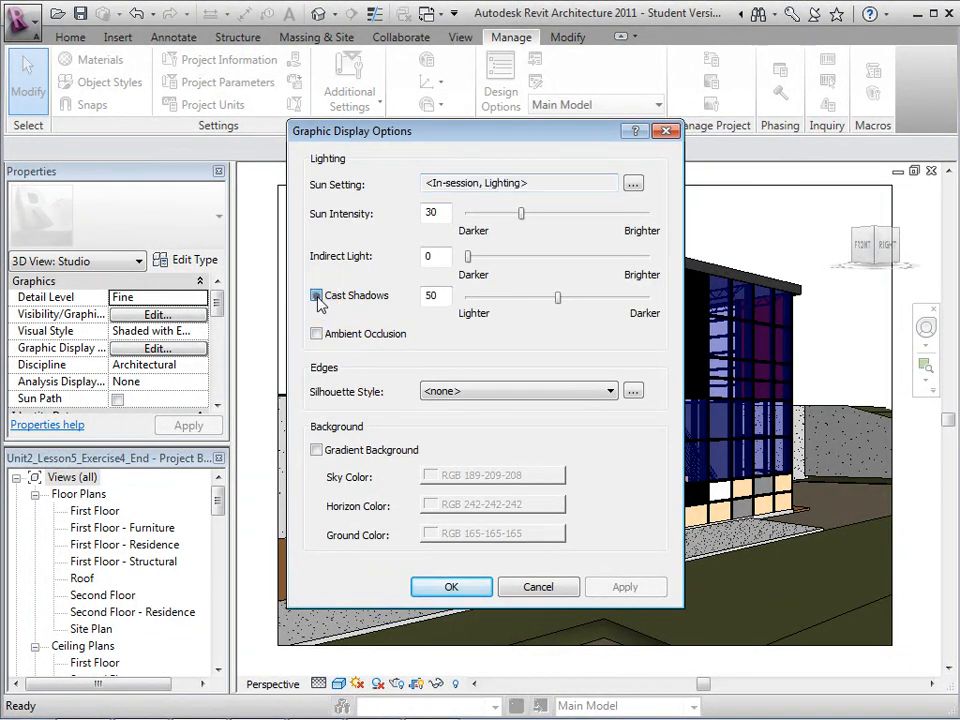
left_click(316, 296)
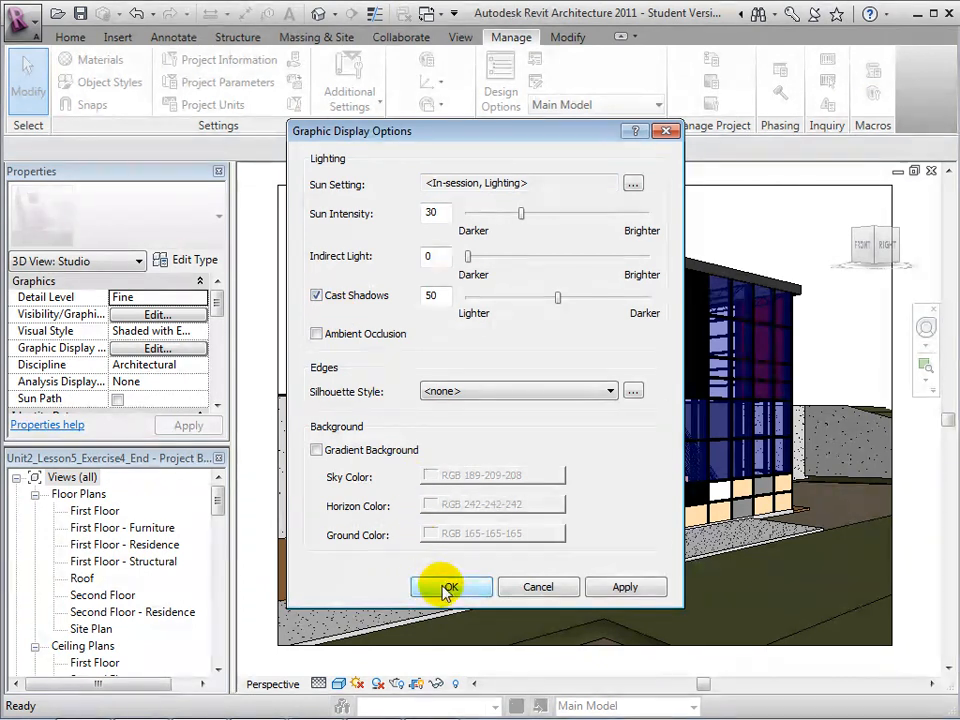
left_click(450, 588)
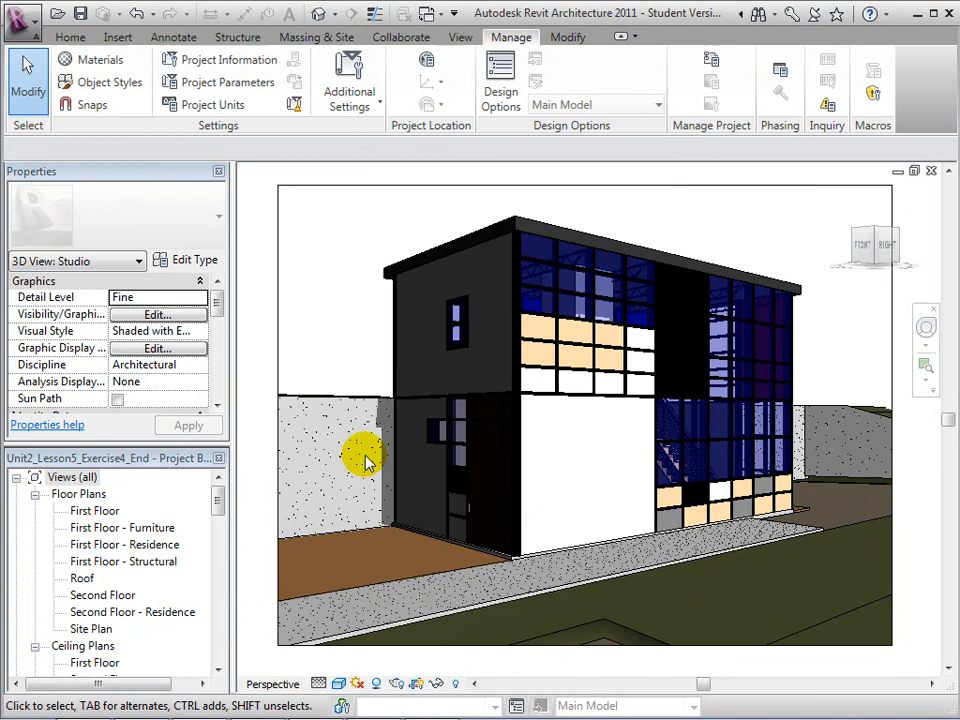
left_click(378, 684)
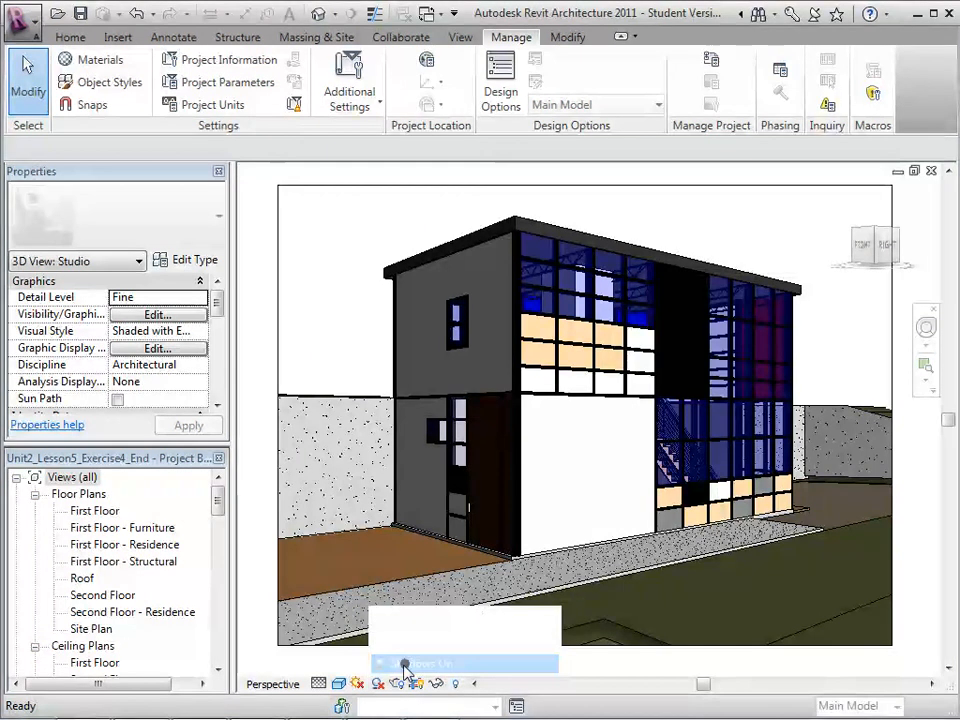
left_click(378, 684)
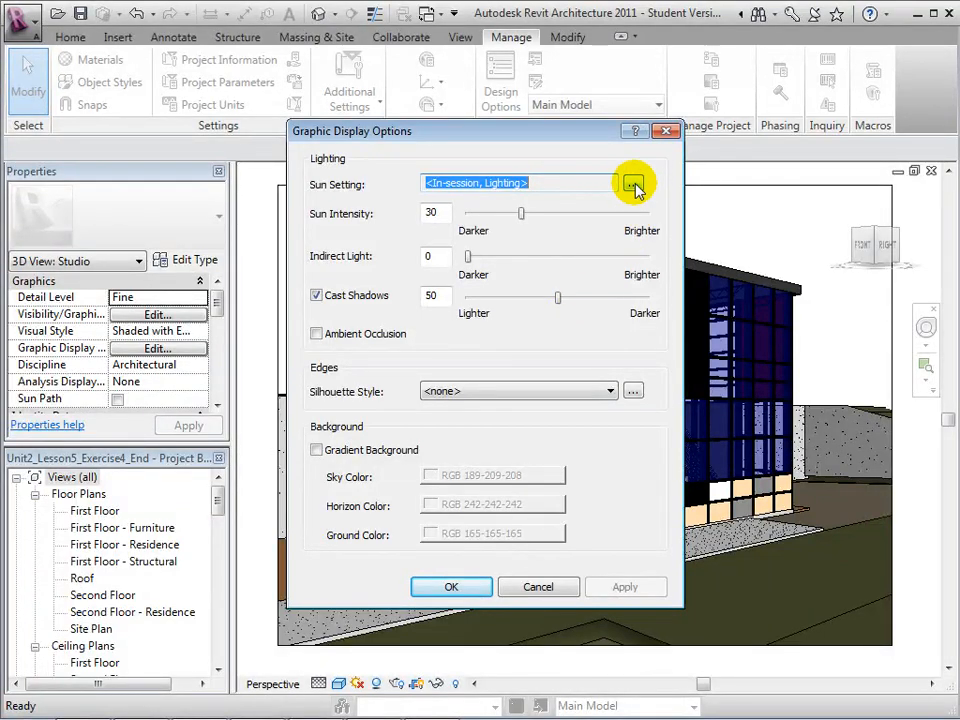
- Choose the Sunlight from Top Left sun preset and apply it to the Studio view
left_click(632, 184)
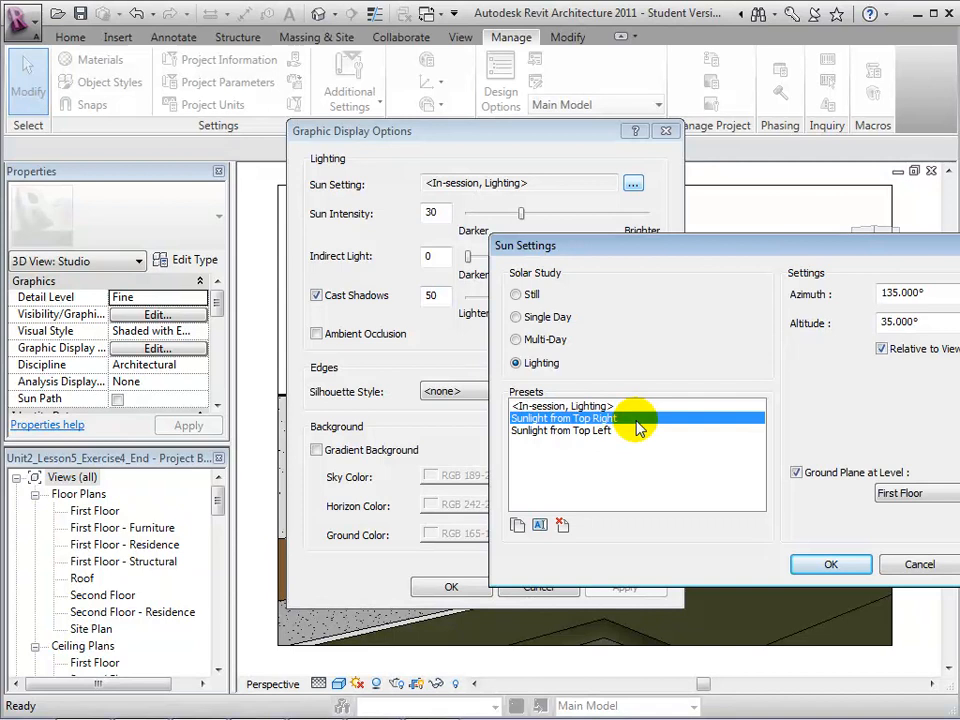
left_click(560, 430)
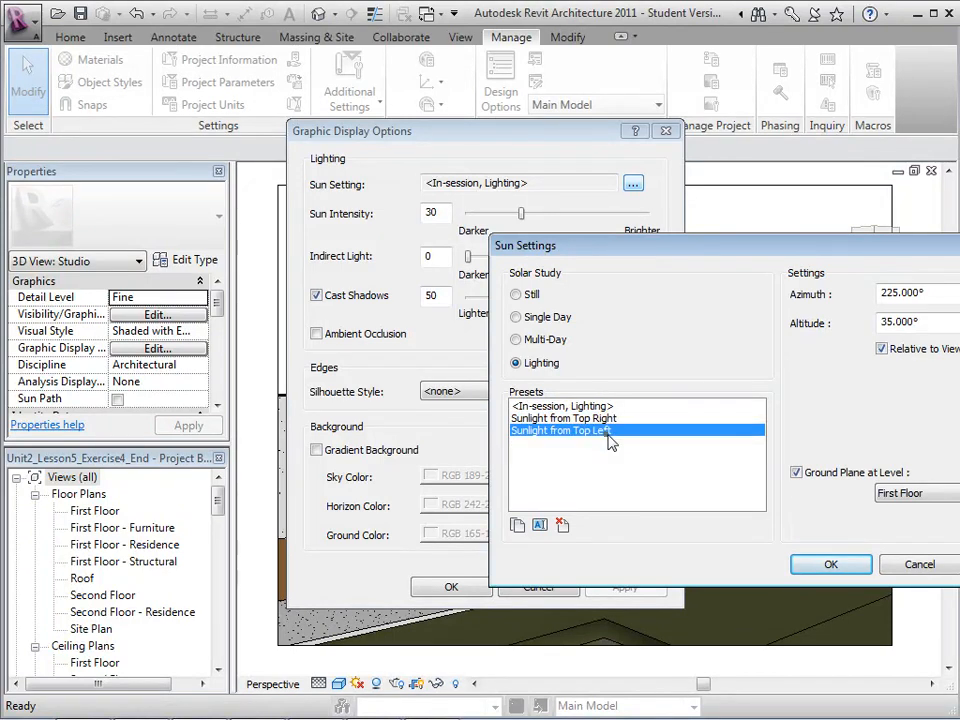
left_click(830, 564)
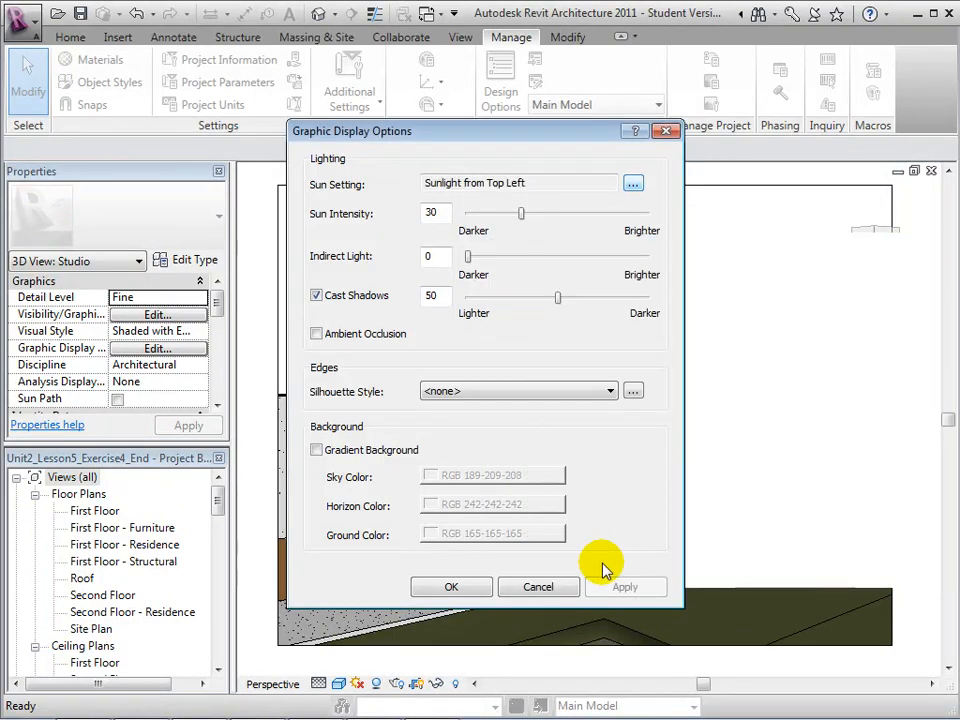
left_click(452, 586)
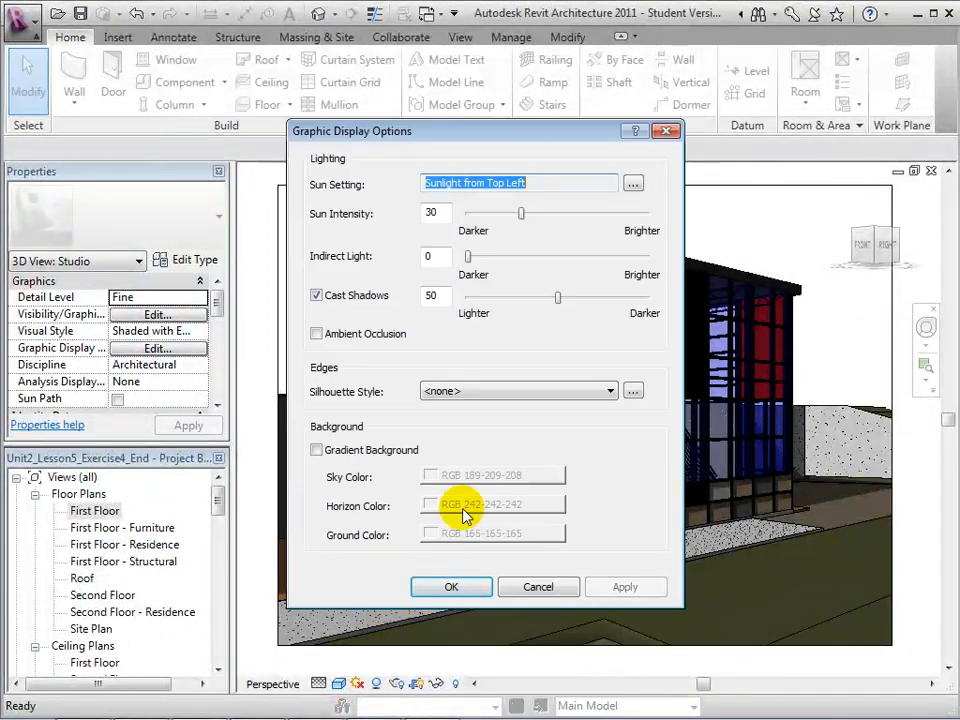
- Make the sun a Still solar study and close the display options
left_click(632, 184)
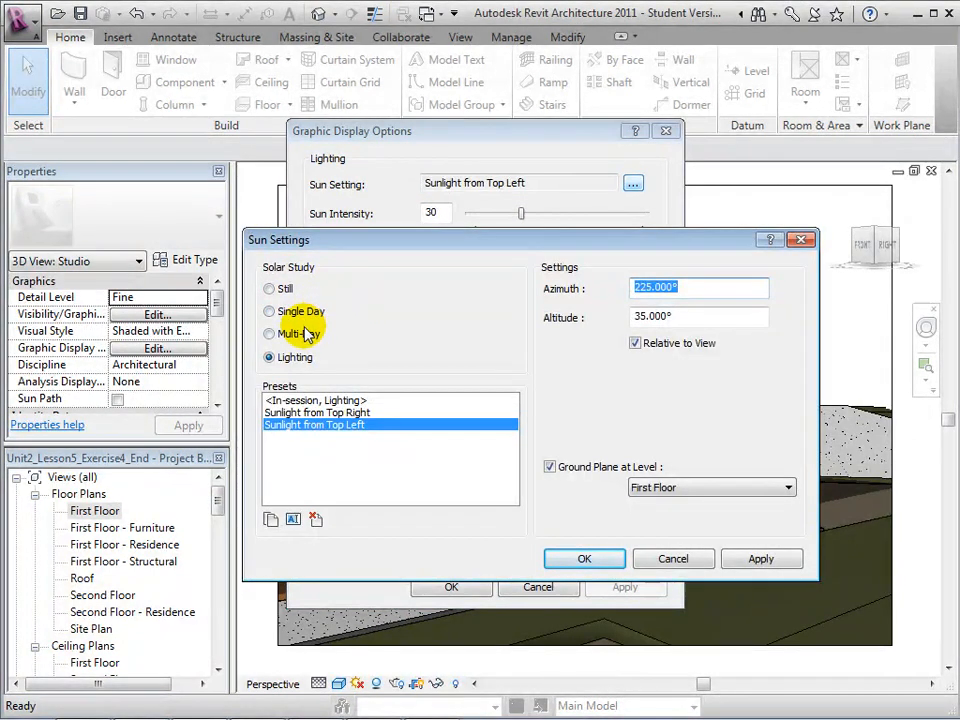
left_click(268, 288)
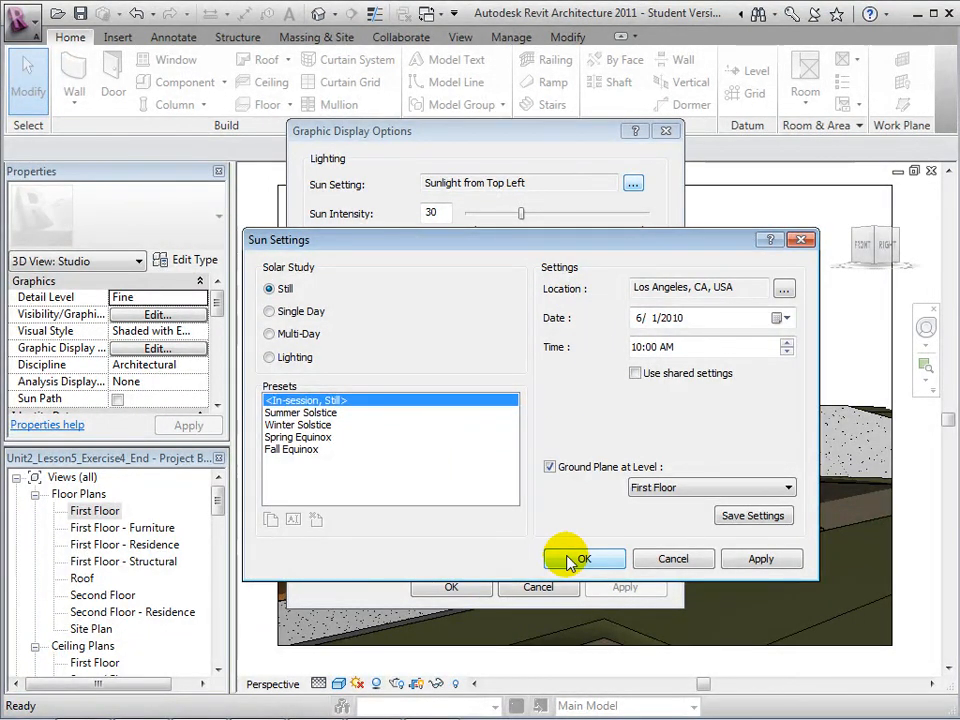
left_click(584, 558)
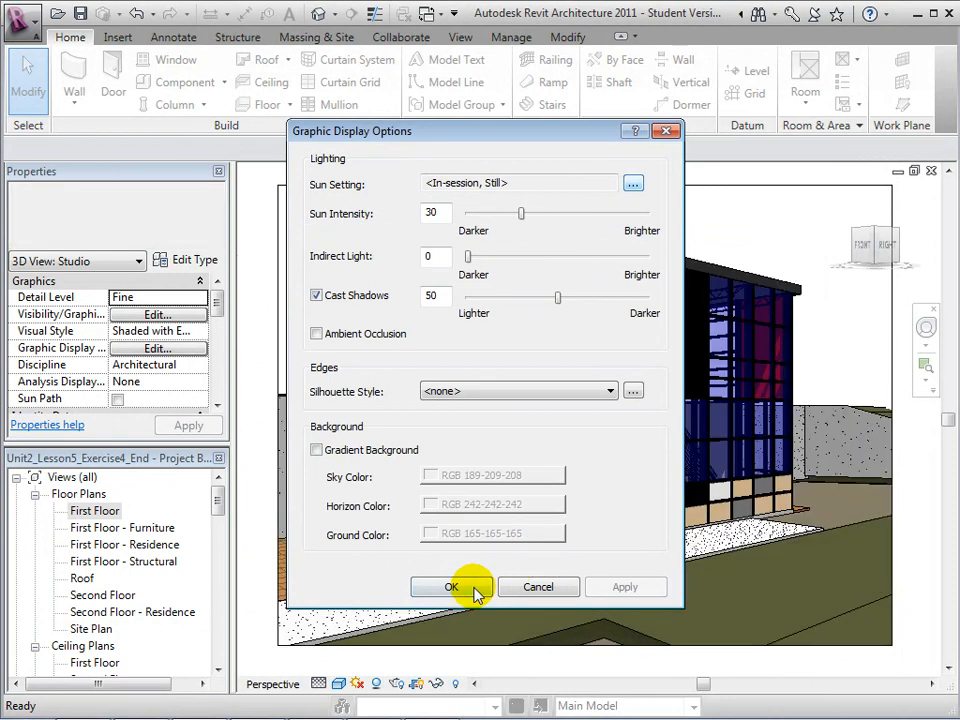
left_click(452, 588)
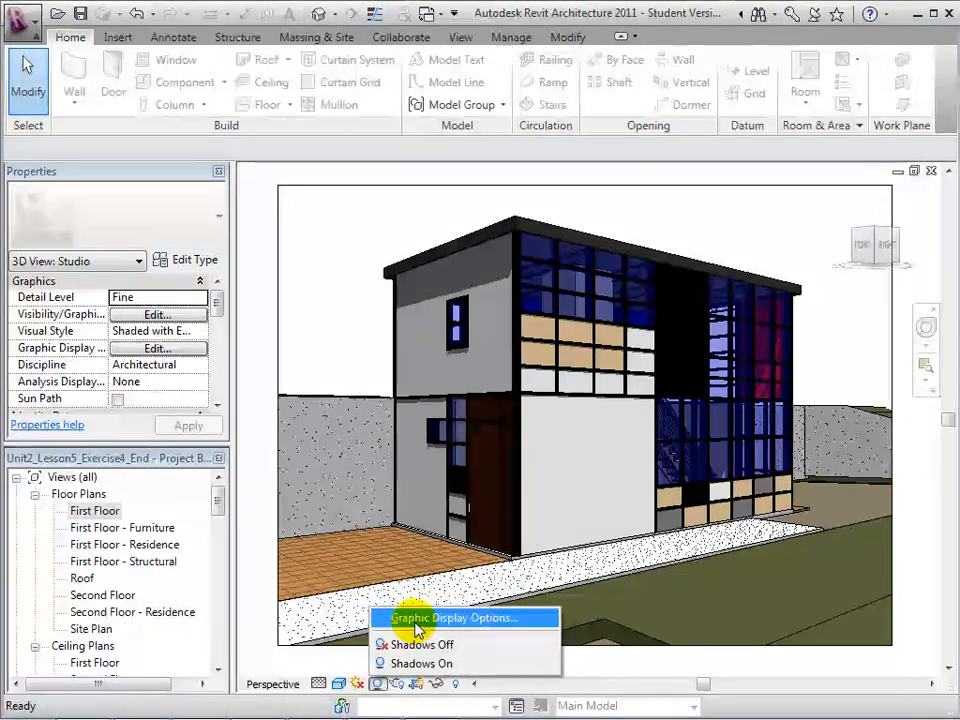
- Change the Studio view's sun setting to a Single Day solar study
left_click(464, 616)
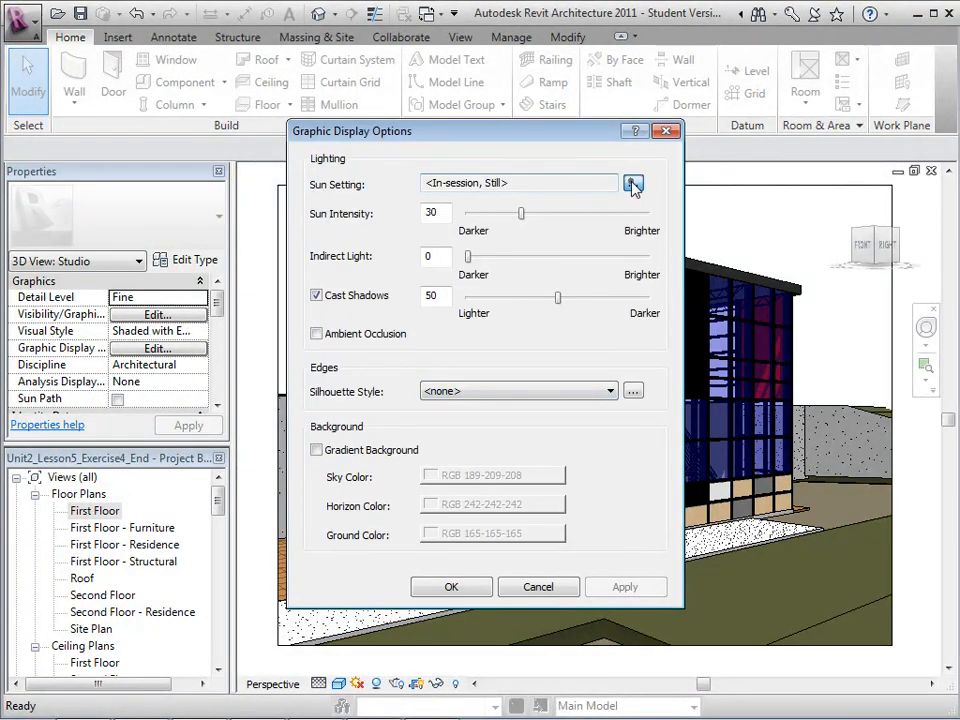
left_click(632, 184)
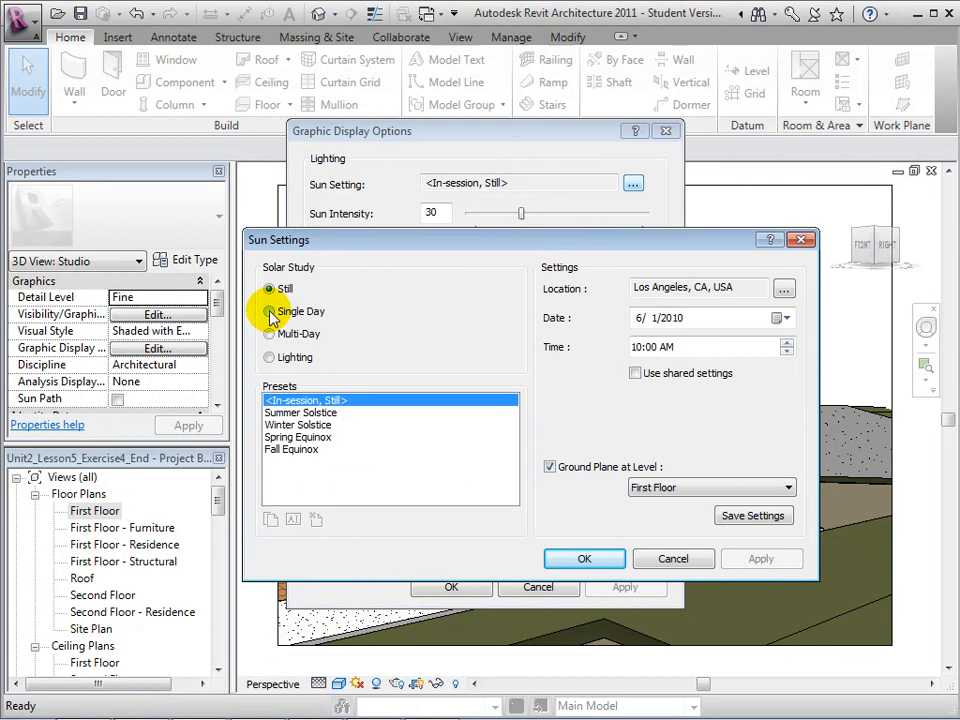
left_click(268, 312)
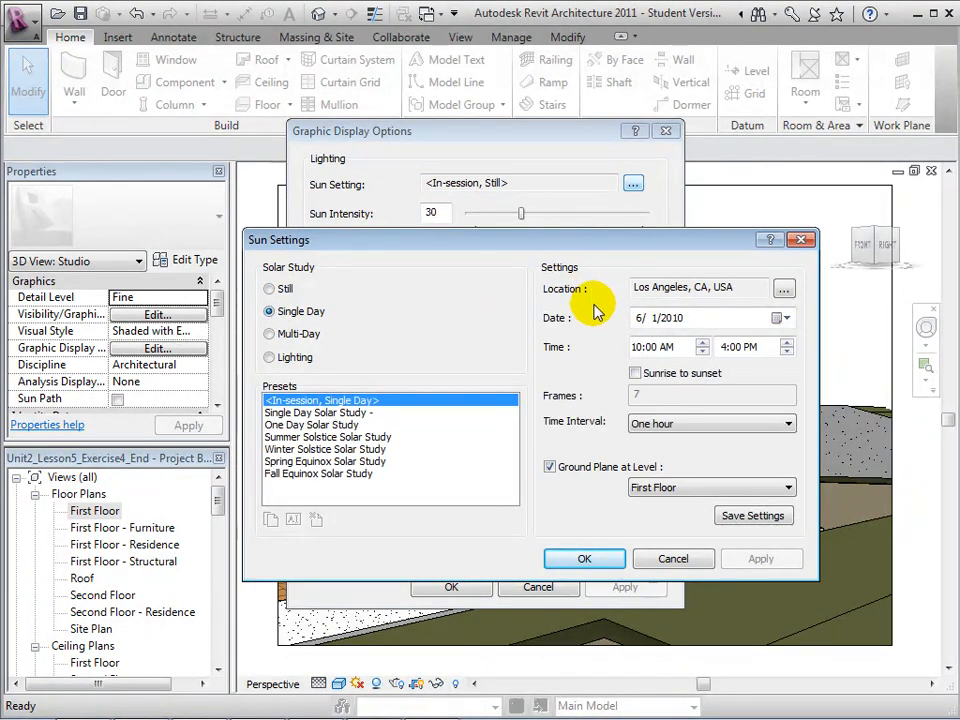
mouse_move(420, 430)
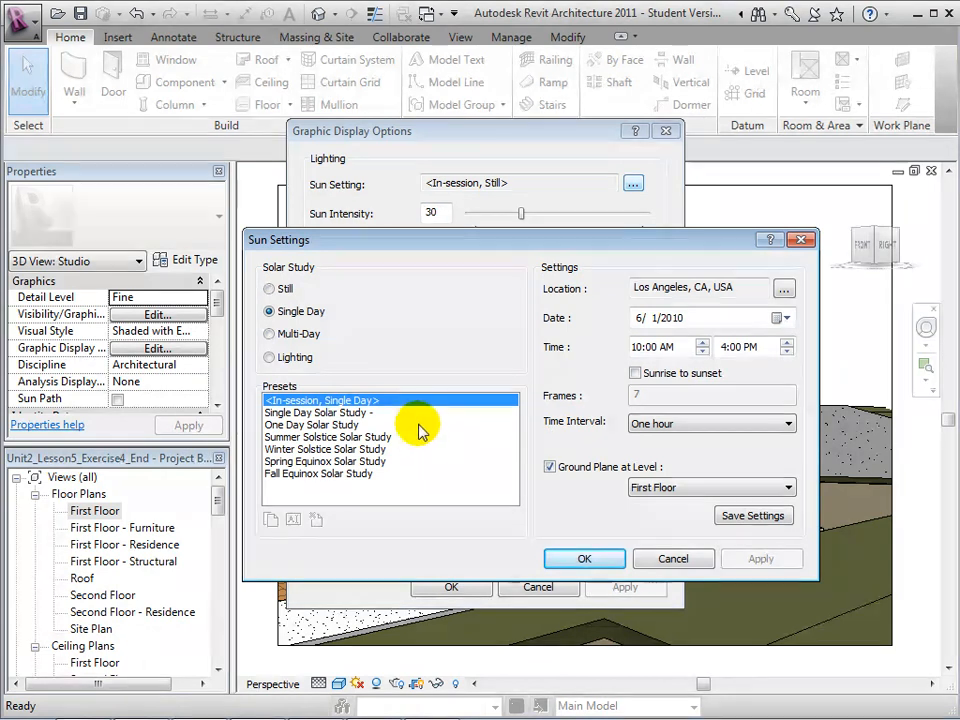
left_click(584, 558)
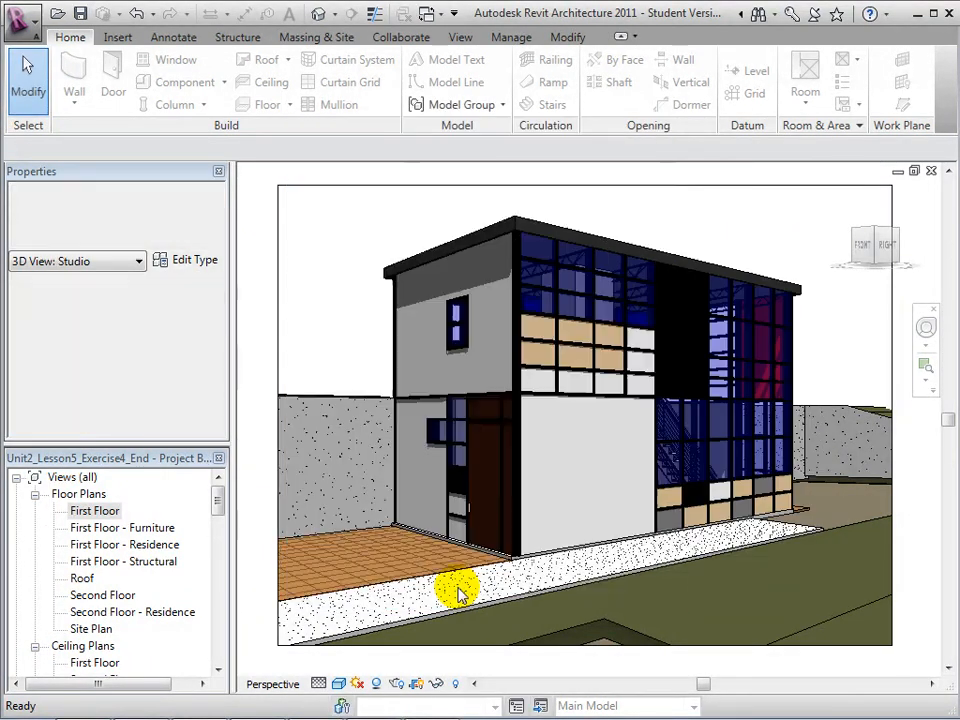
left_click(378, 684)
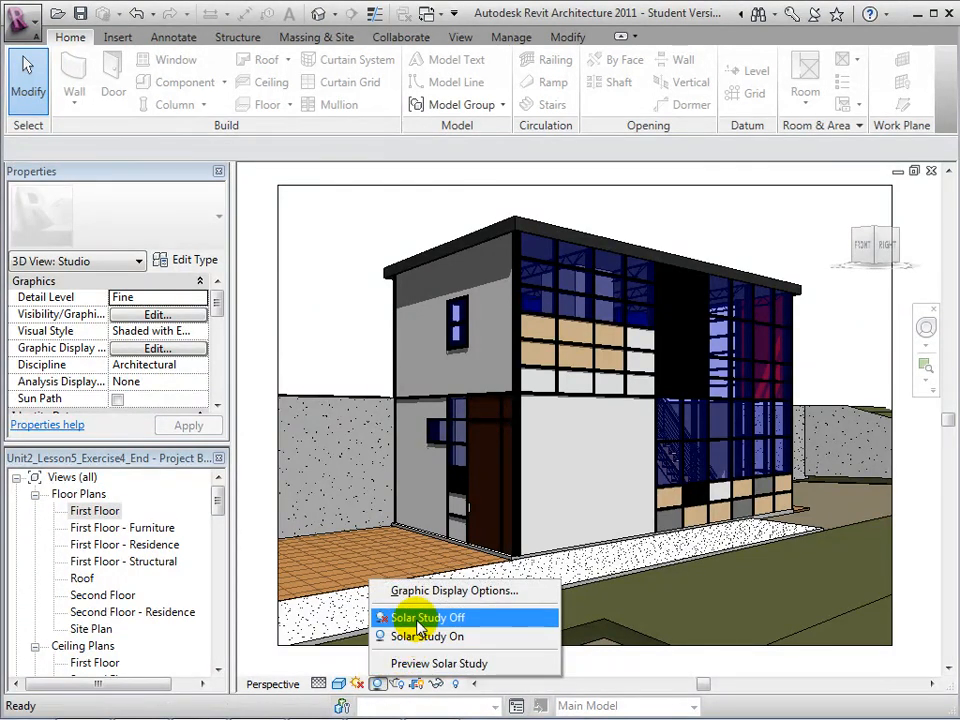
mouse_move(438, 664)
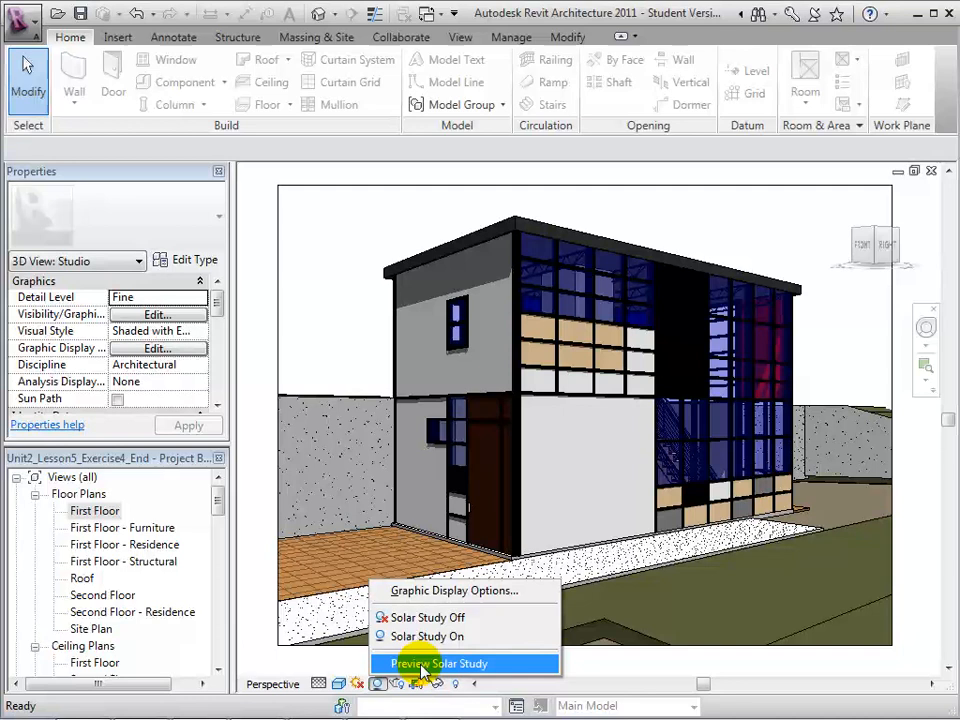
left_click(440, 664)
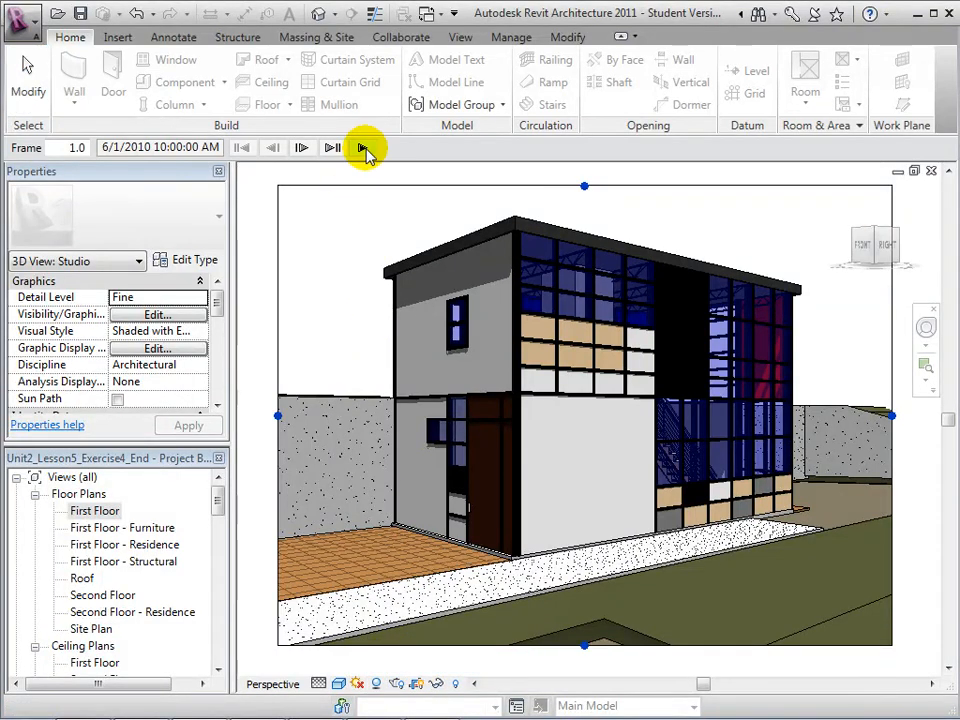
left_click(364, 148)
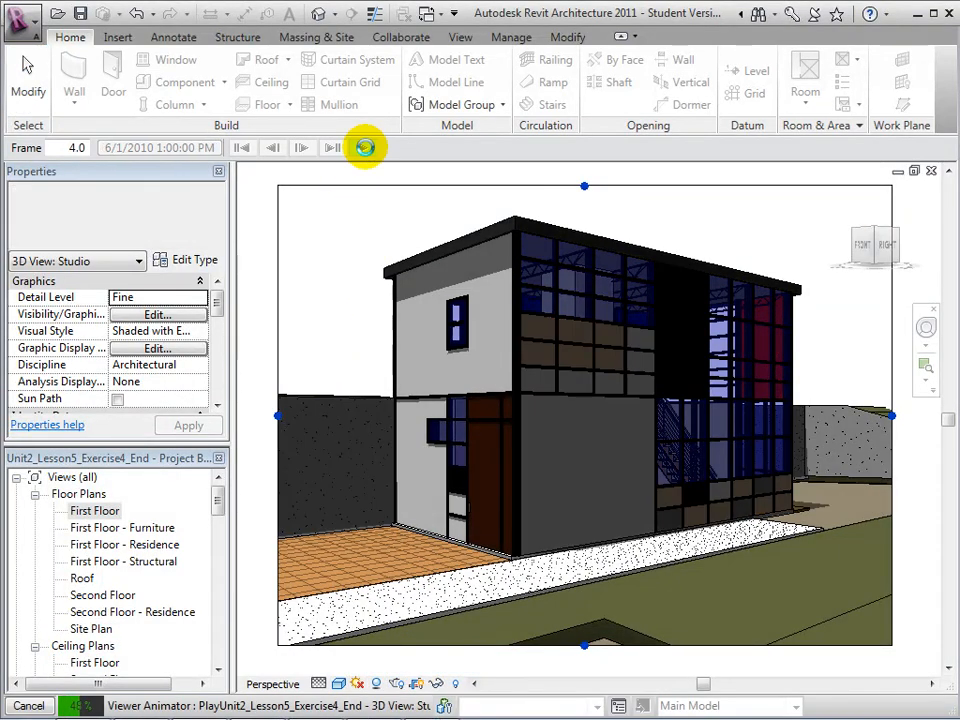
left_click(300, 148)
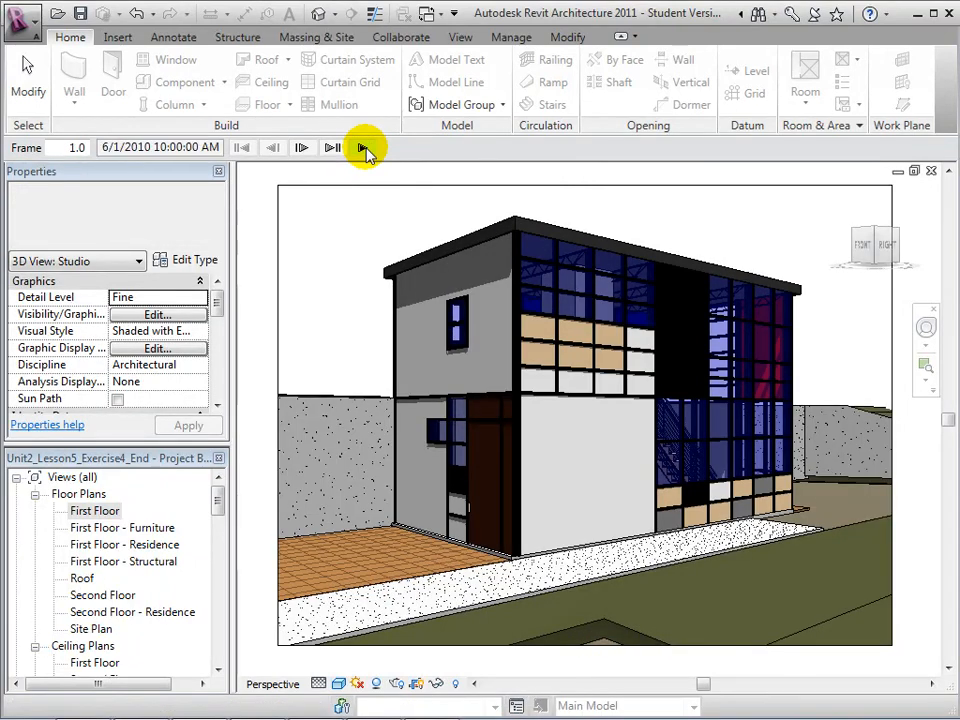
left_click(22, 18)
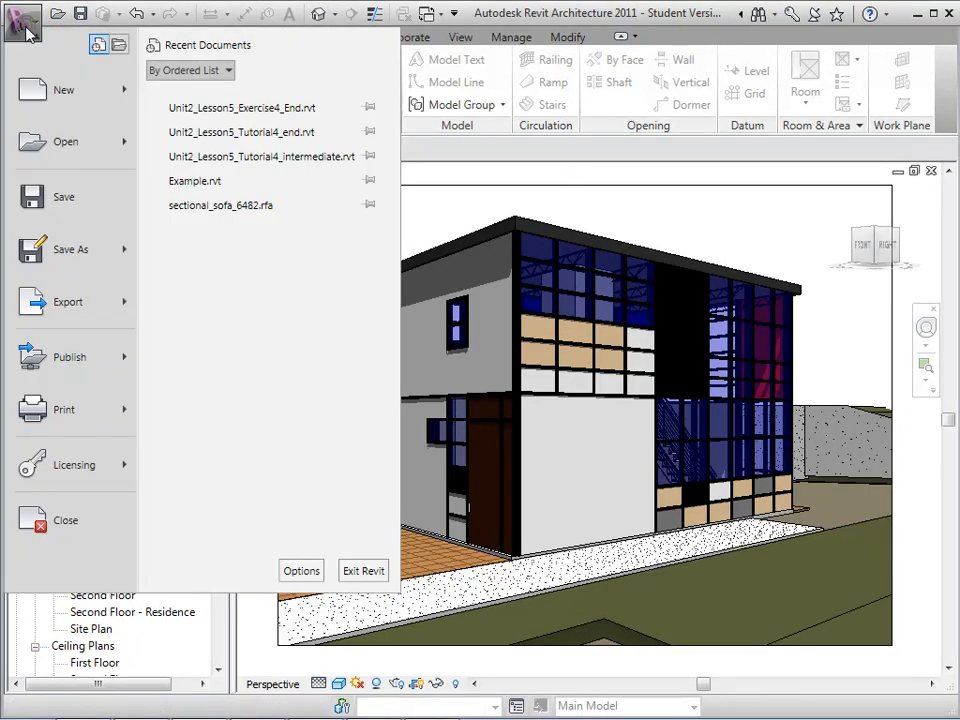
left_click(68, 300)
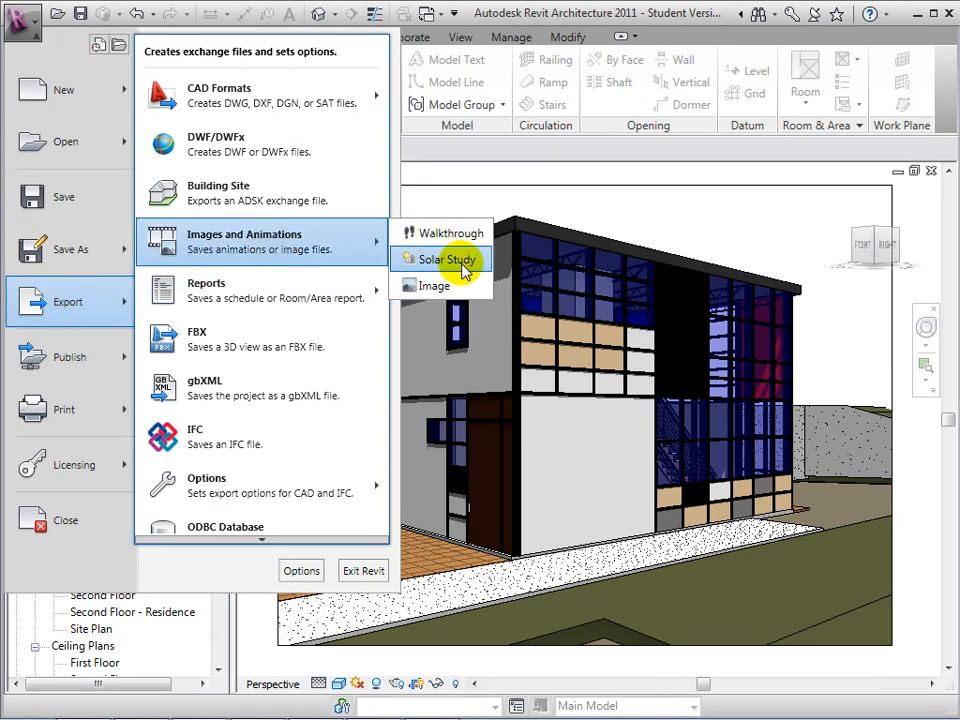
mouse_move(444, 260)
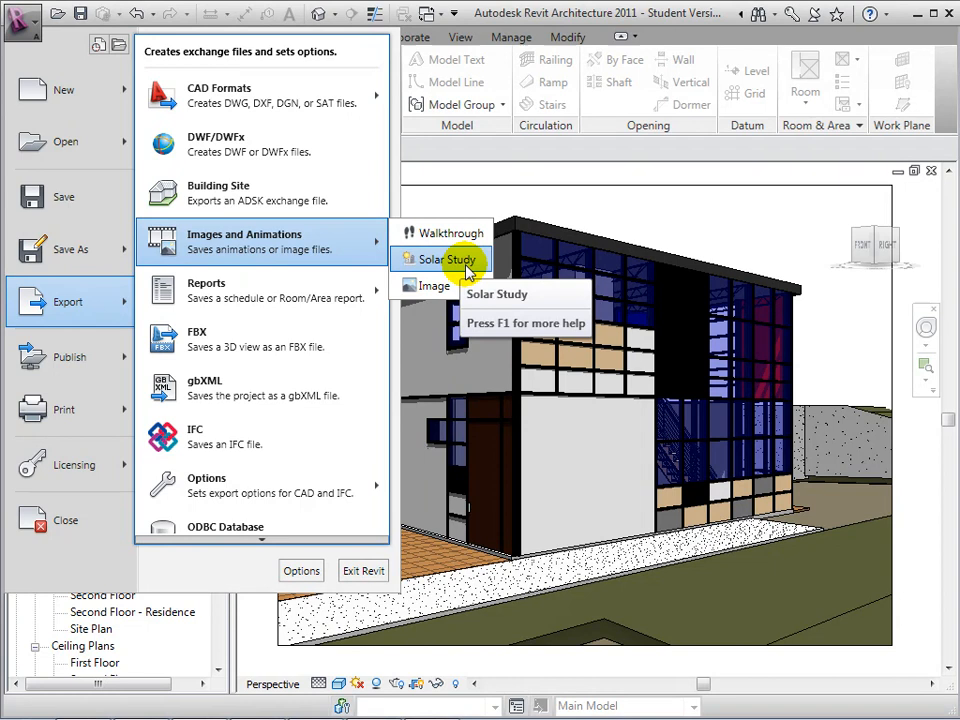
left_click(444, 260)
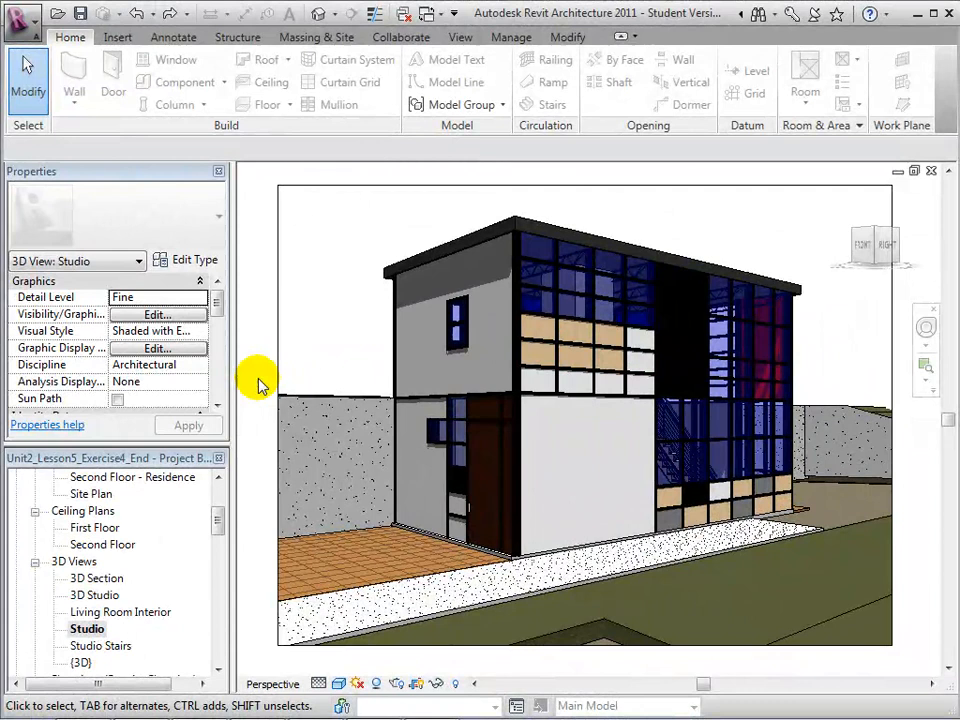
- Enable Gradient Background with dark navy sky (RGB 0-0-64) and cyan horizon
left_click(378, 684)
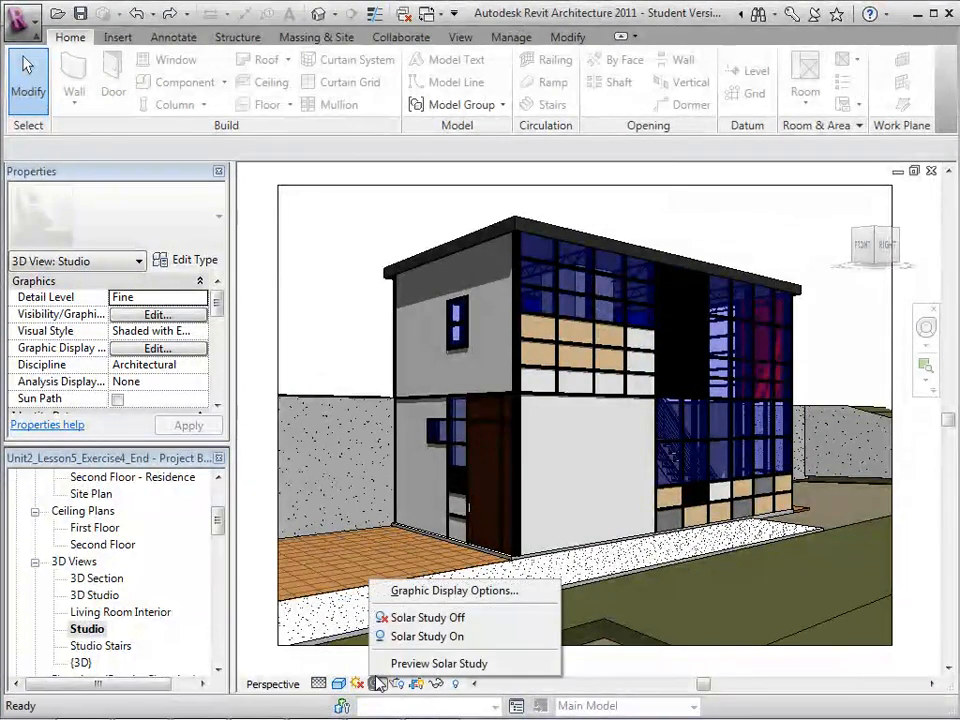
left_click(452, 590)
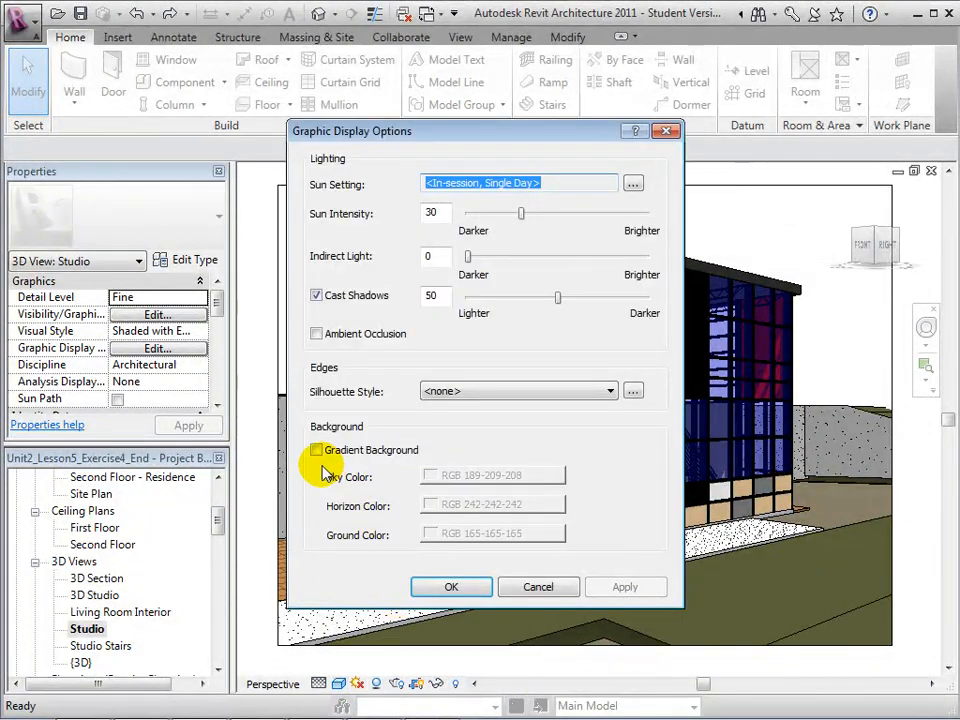
left_click(316, 448)
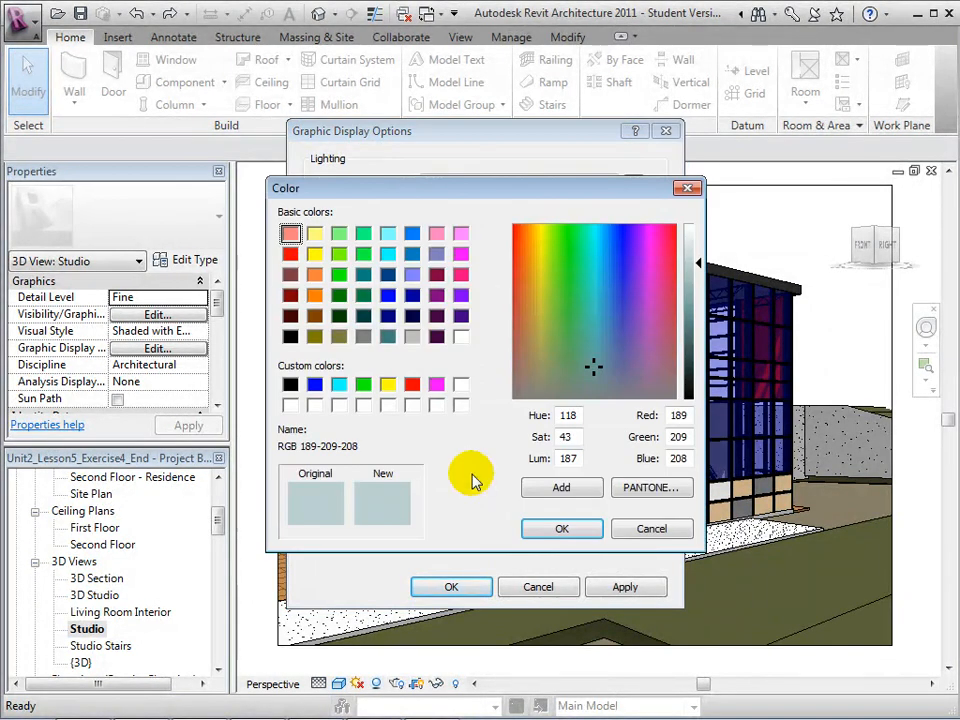
left_click(412, 316)
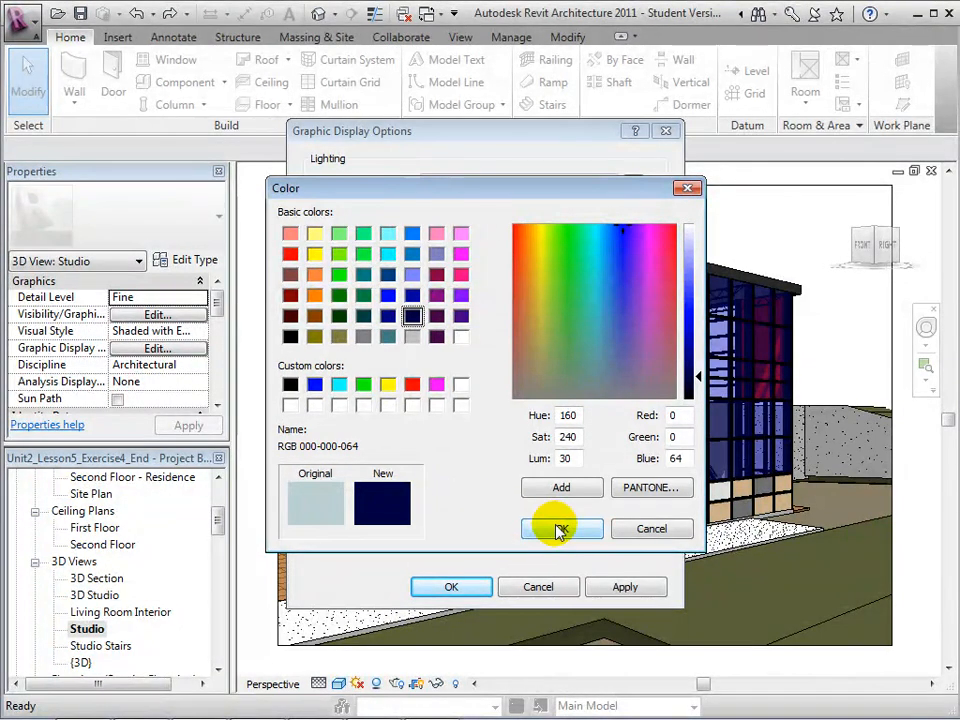
left_click(560, 528)
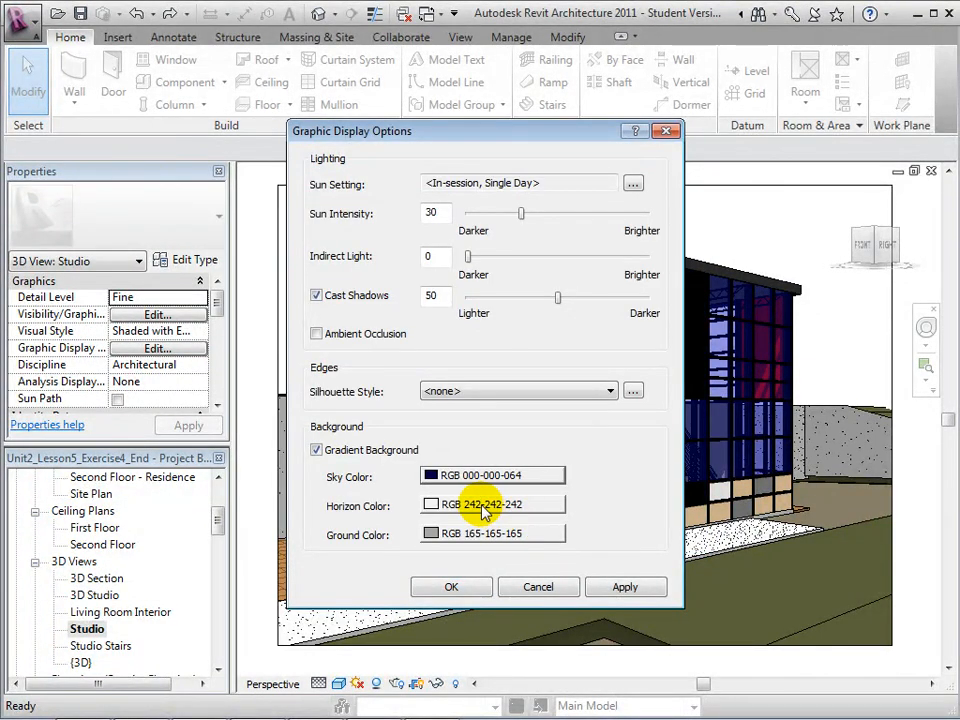
left_click(492, 504)
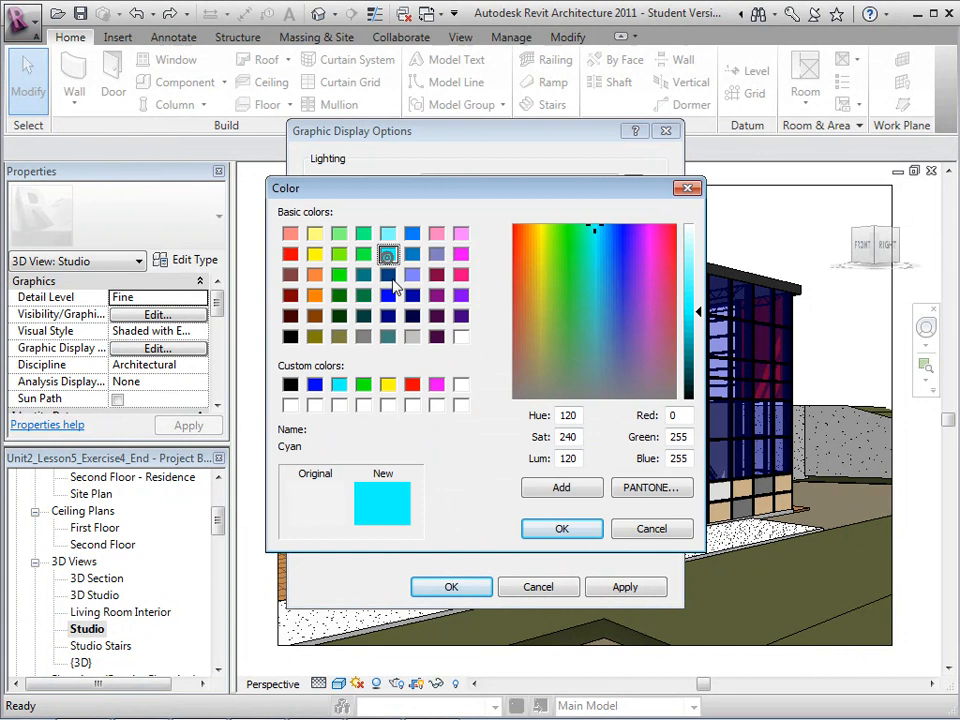
left_click(560, 528)
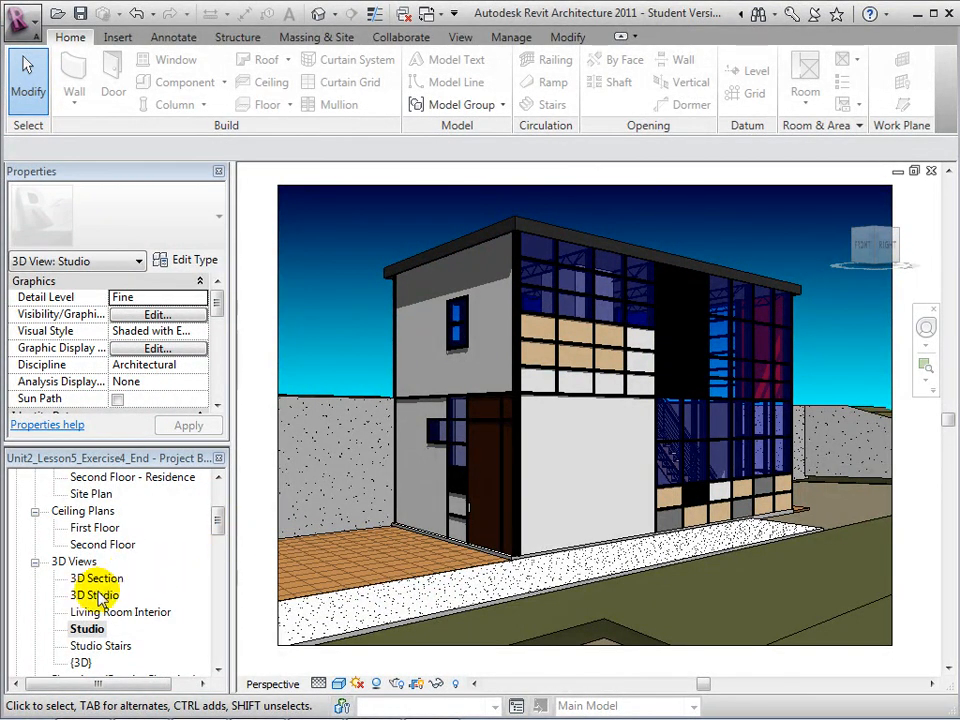
- Switch to the 3D Studio view and list the silhouette edge styles in Graphic Display Options
double_click(96, 594)
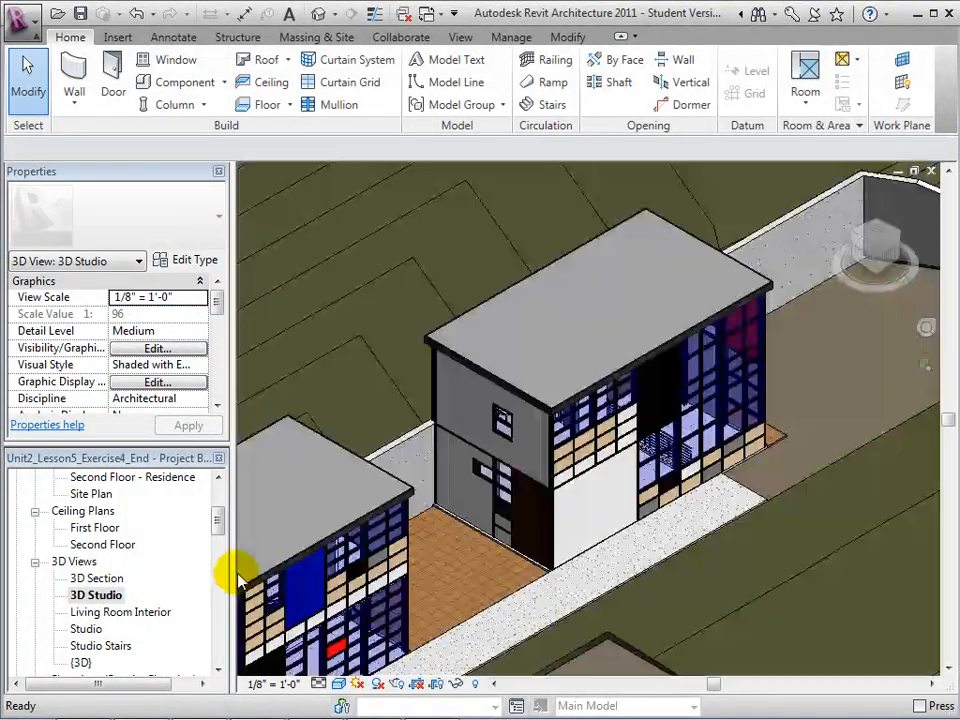
left_click(378, 684)
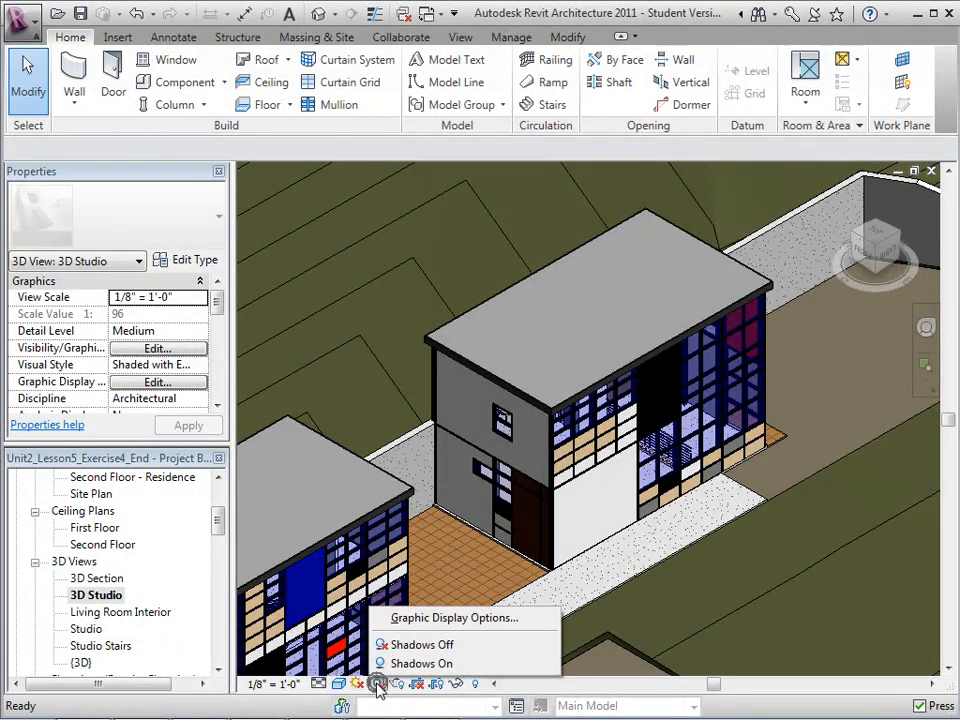
left_click(456, 616)
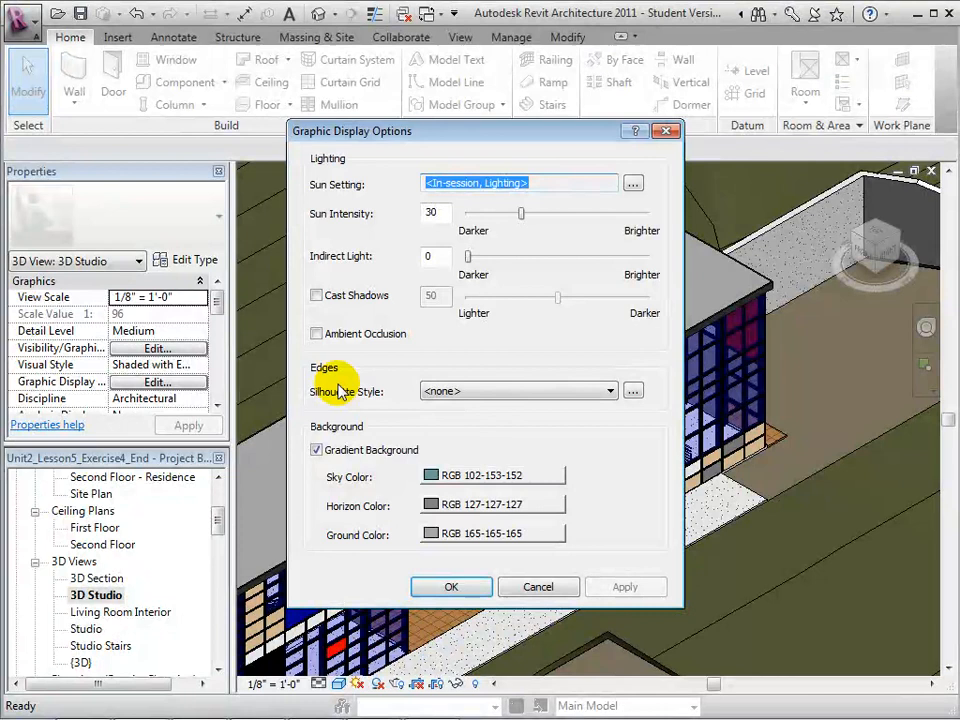
mouse_move(528, 414)
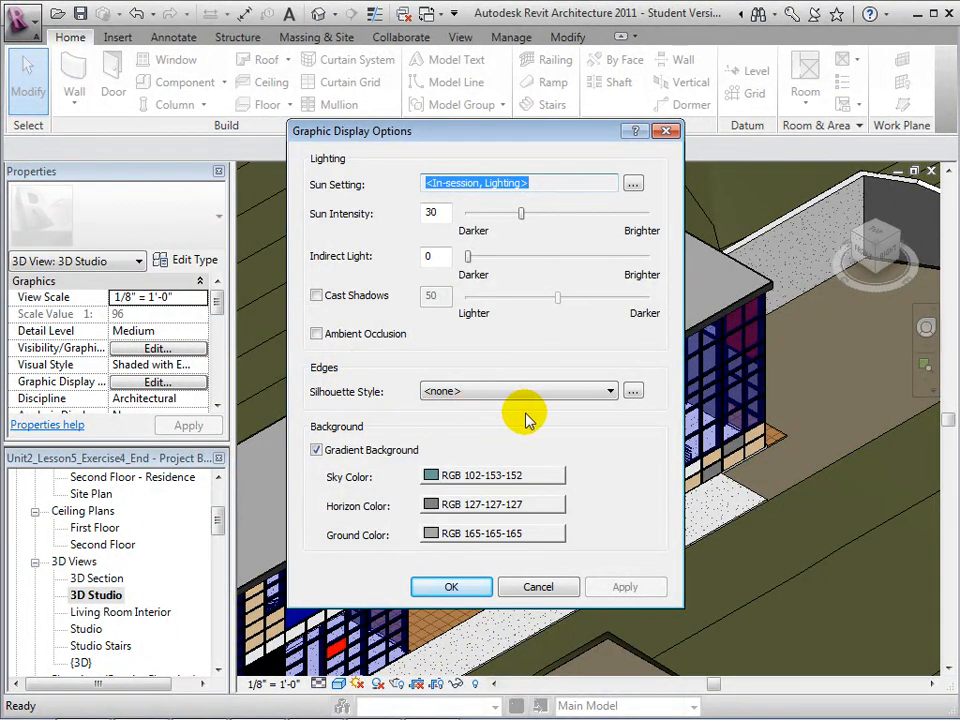
left_click(608, 390)
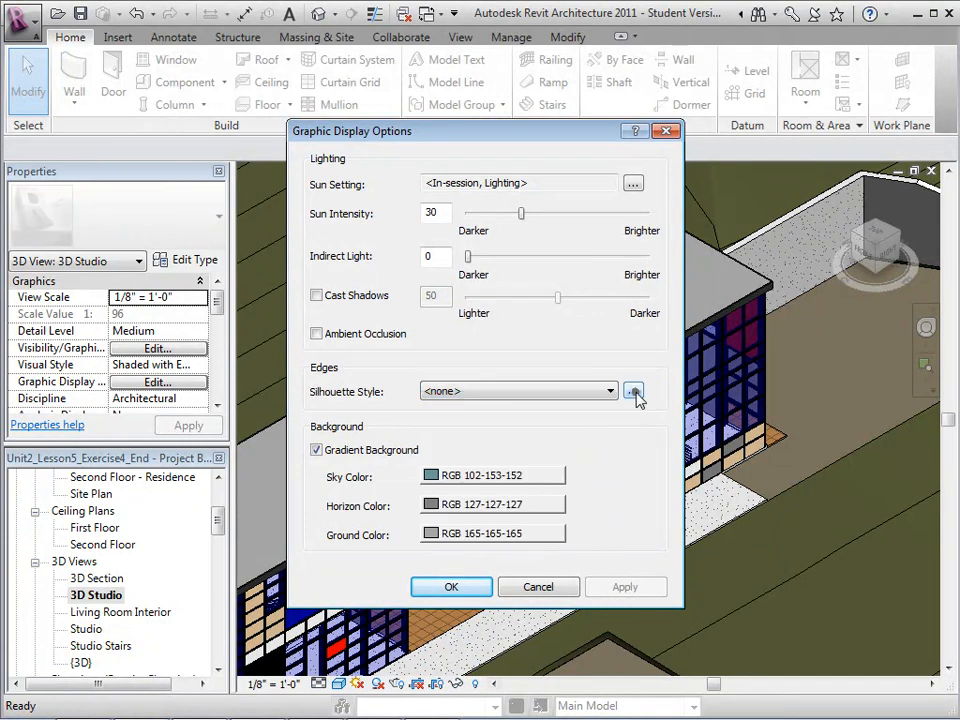
left_click(634, 390)
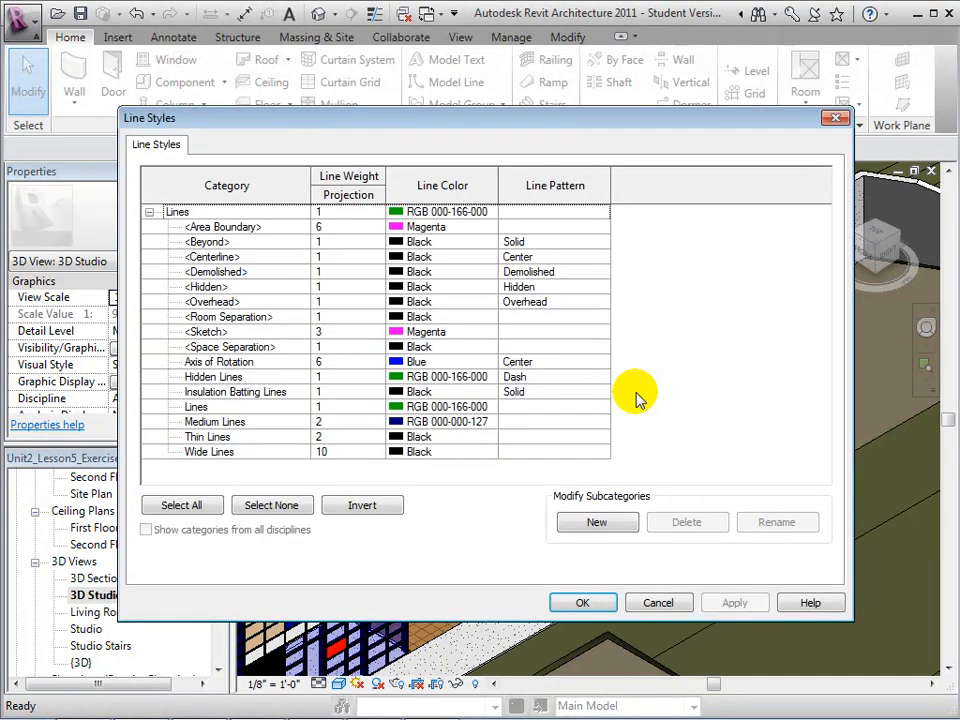
mouse_move(494, 494)
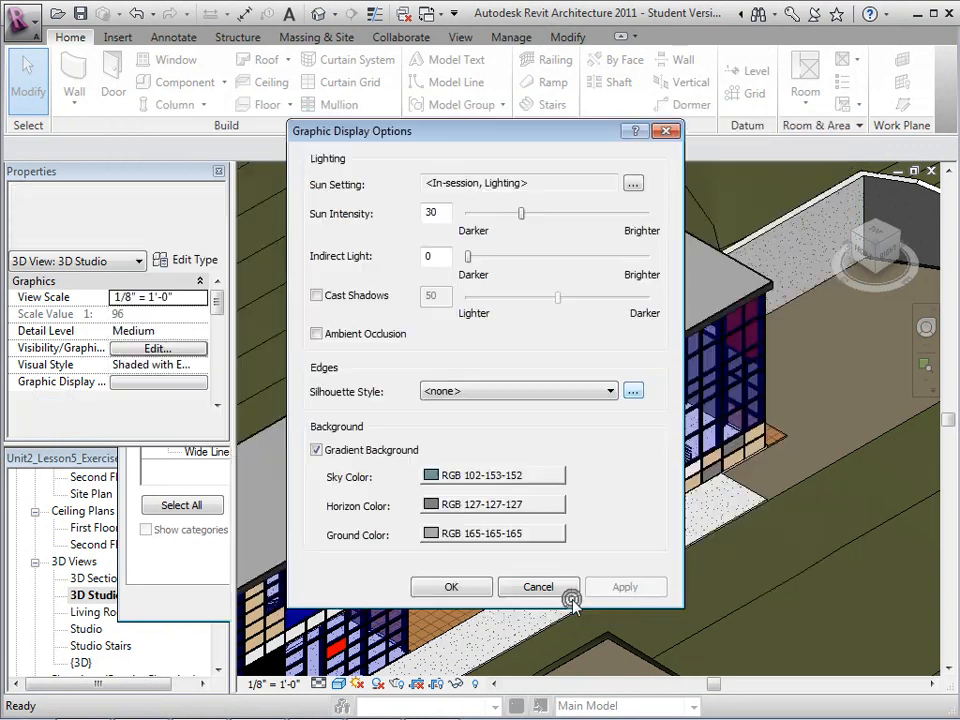
left_click(602, 390)
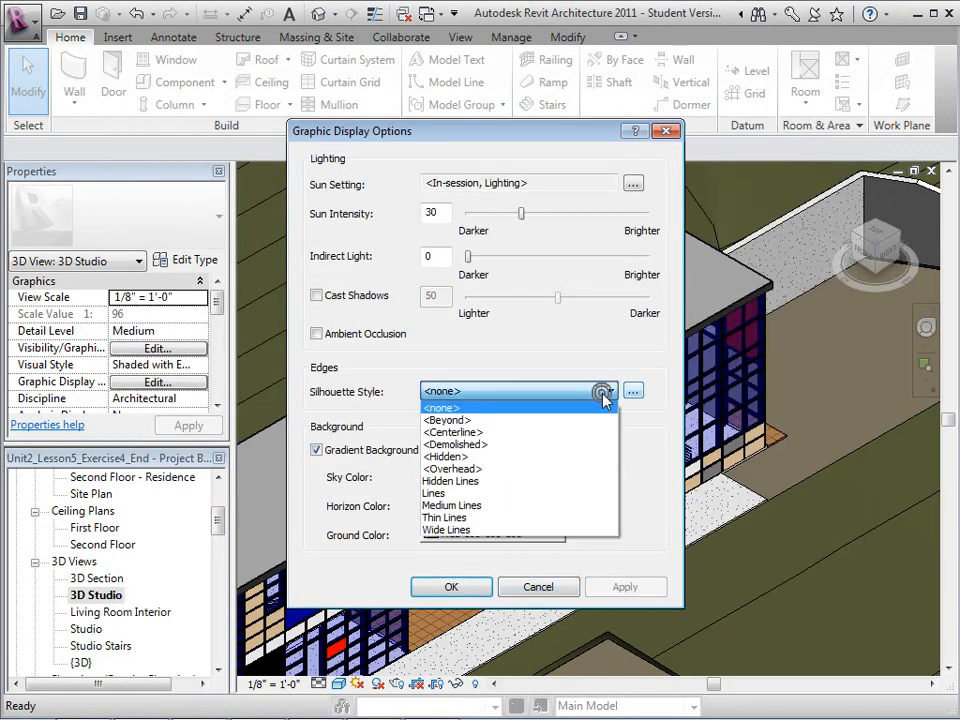
mouse_move(446, 528)
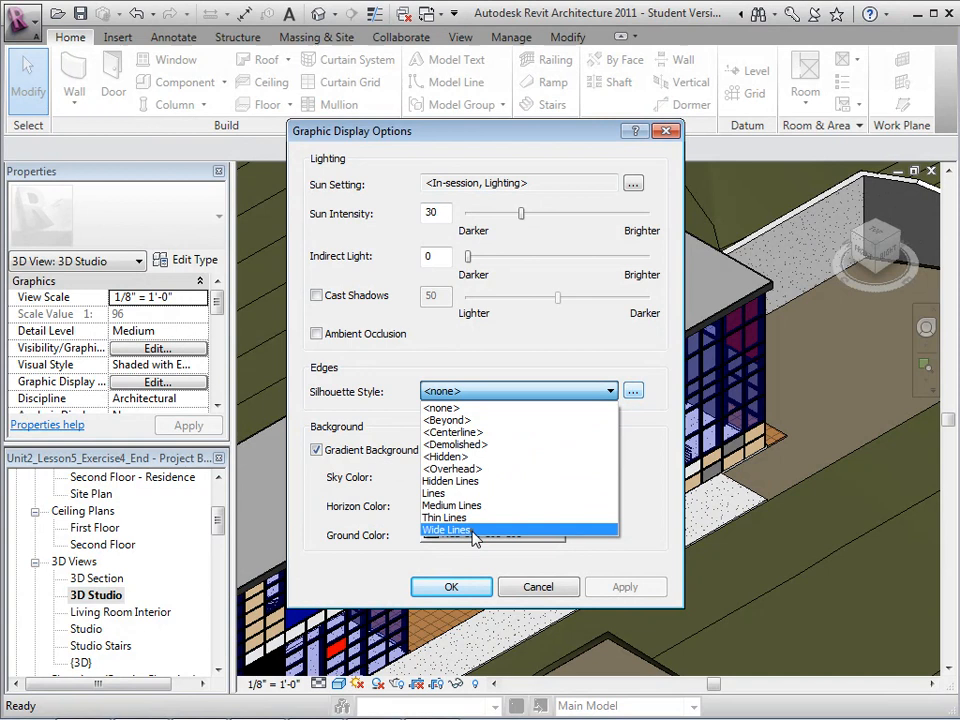